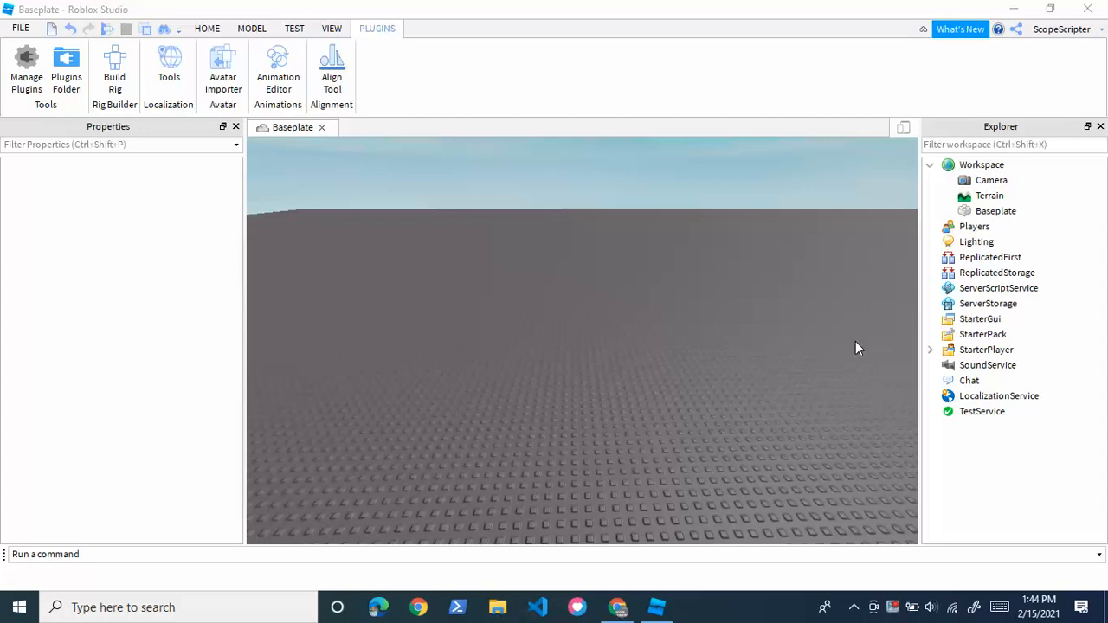
- Build a blocky R15 Dummy rig on the baseplate via the Build Rig plugin
{"action": "left_click", "coordinate": [208, 27]}
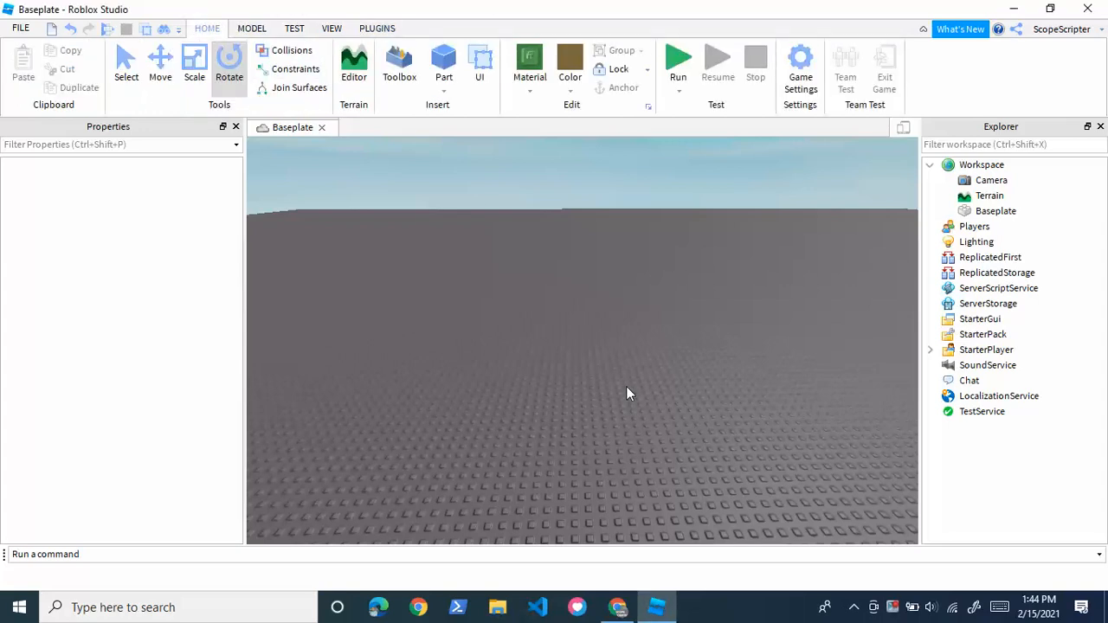
{"action": "mouse_move", "coordinate": [632, 357]}
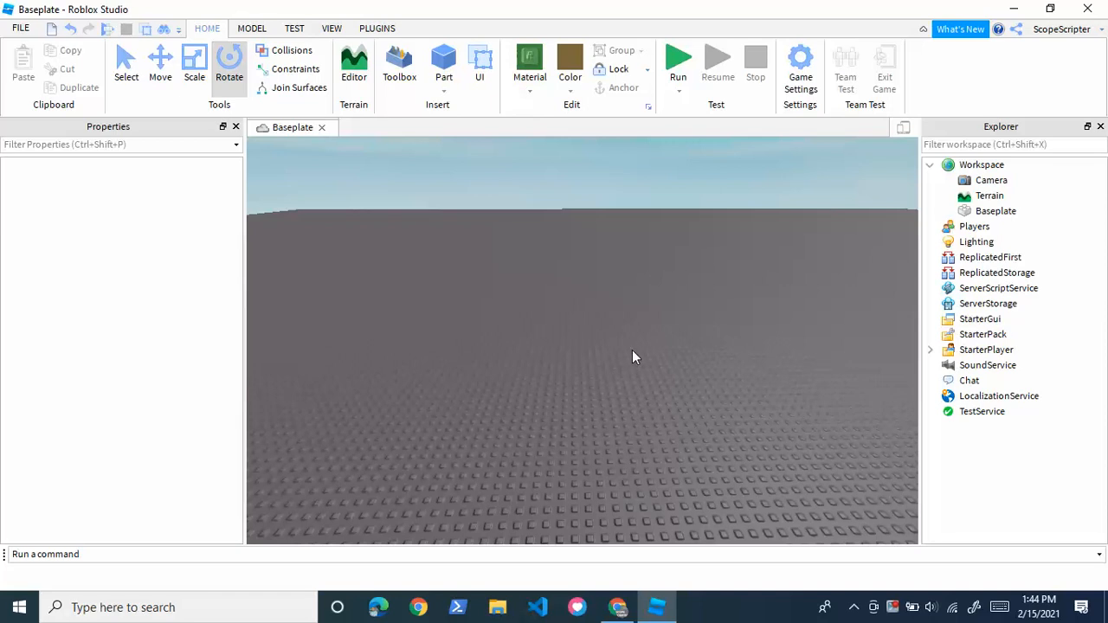
{"action": "mouse_move", "coordinate": [620, 218]}
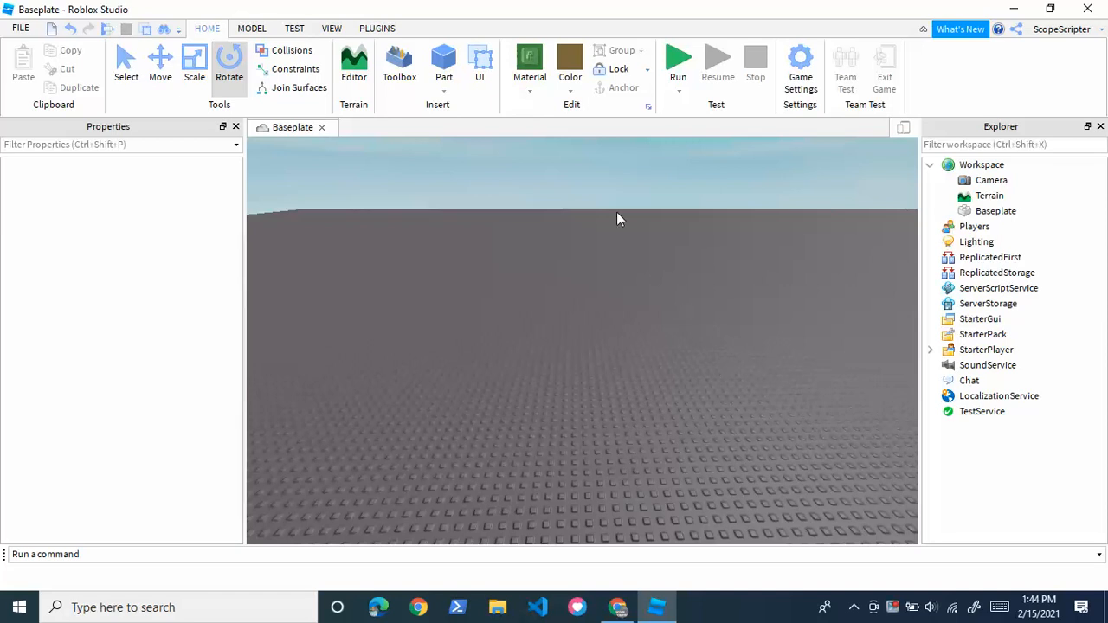
{"action": "left_click", "coordinate": [377, 28]}
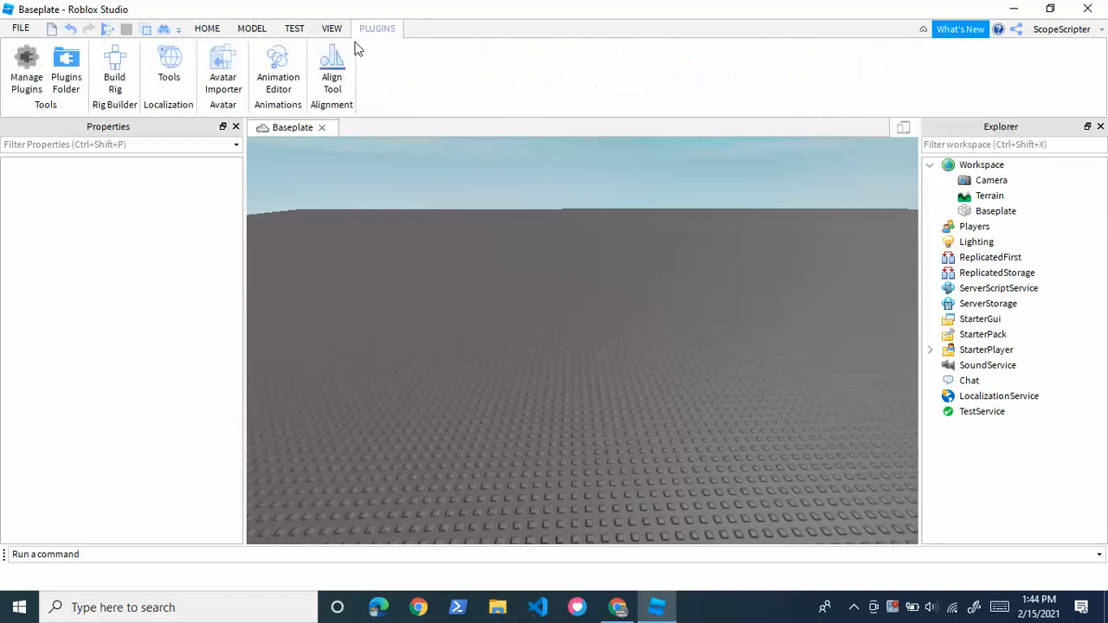
{"action": "left_click", "coordinate": [115, 73]}
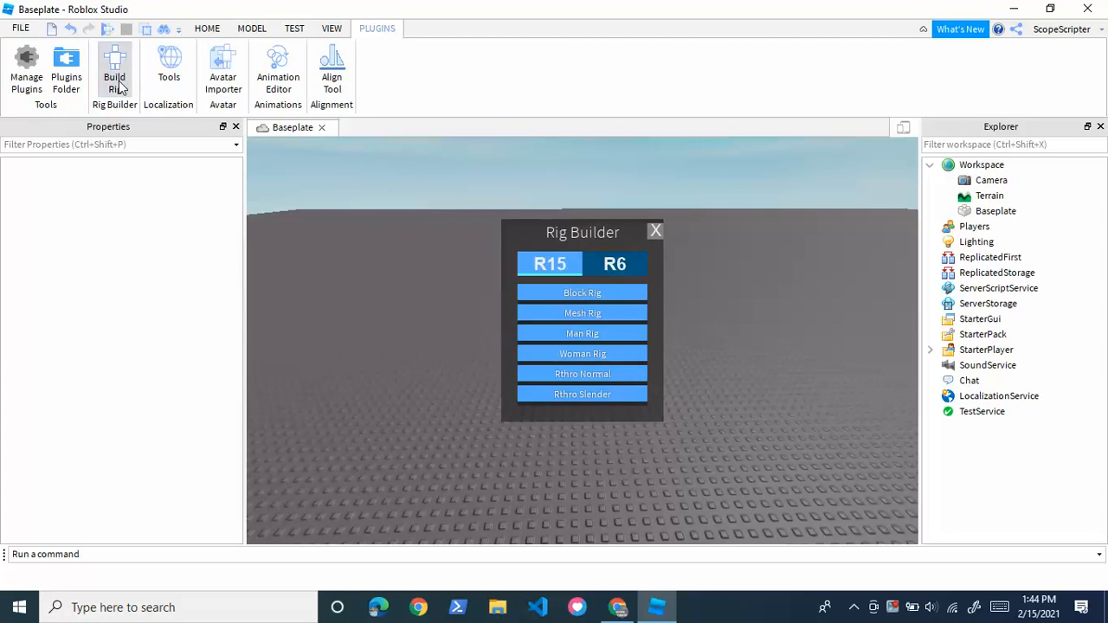
{"action": "mouse_move", "coordinate": [581, 270]}
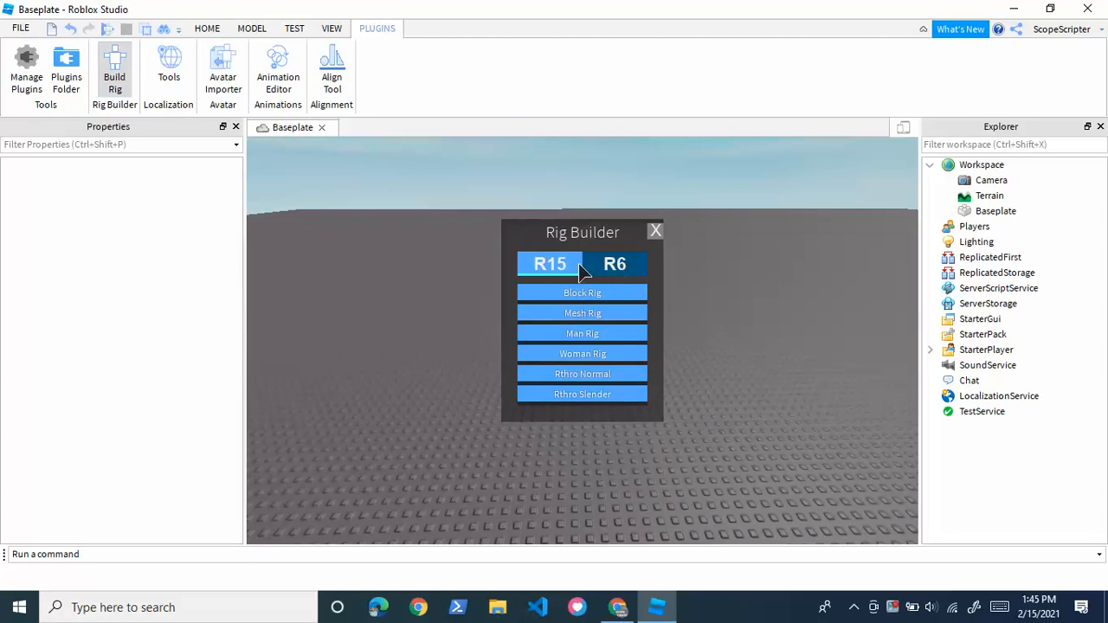
{"action": "mouse_move", "coordinate": [637, 251]}
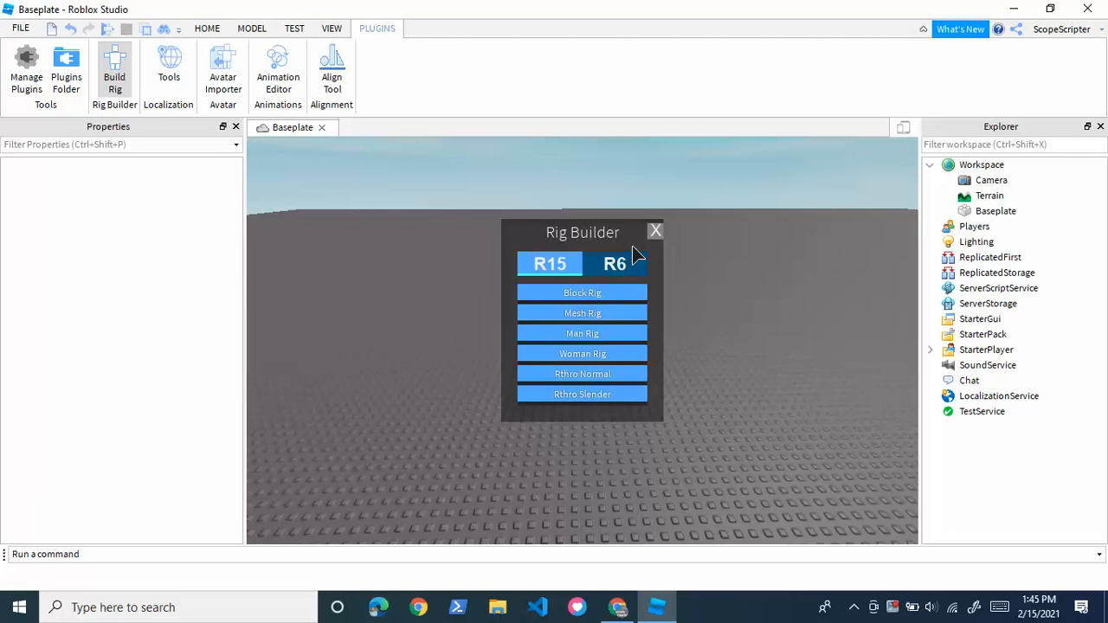
{"action": "mouse_move", "coordinate": [616, 281]}
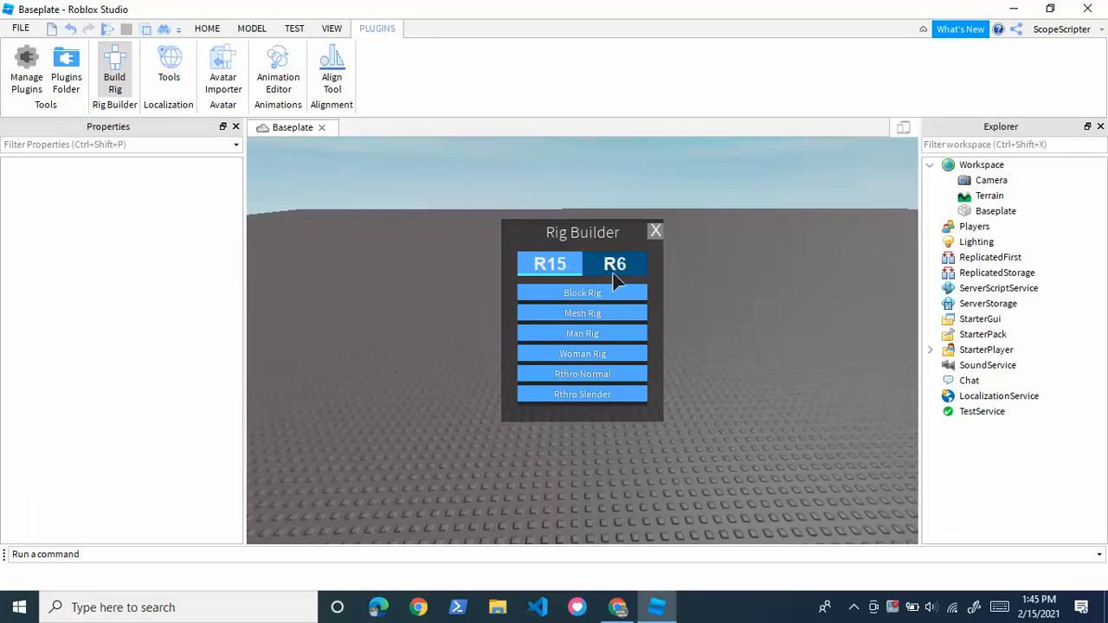
{"action": "left_click", "coordinate": [615, 263]}
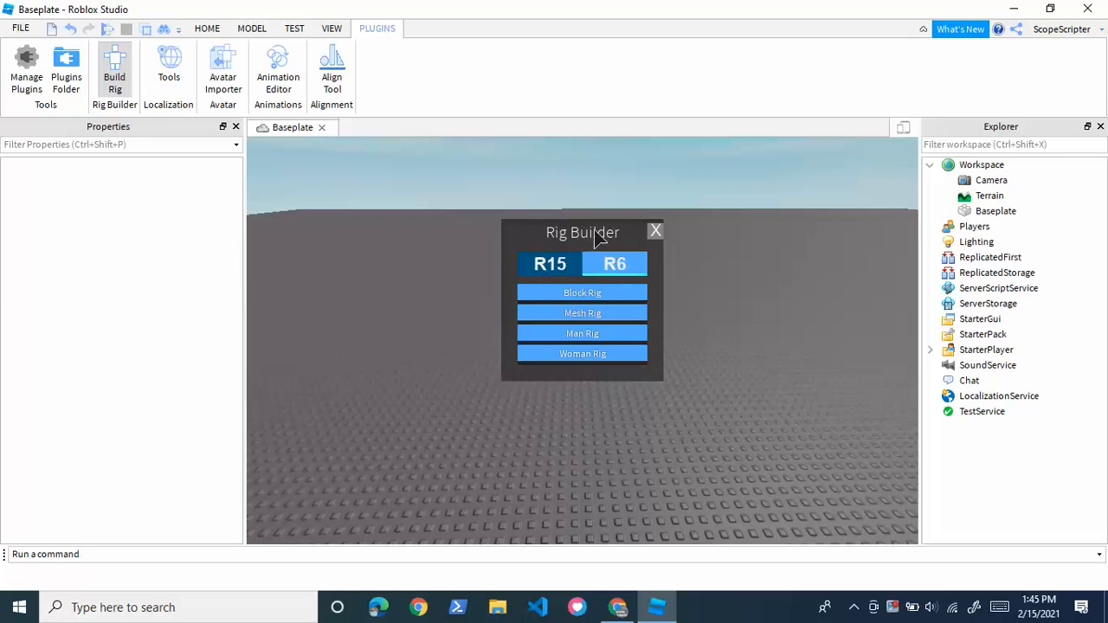
{"action": "left_click", "coordinate": [551, 263]}
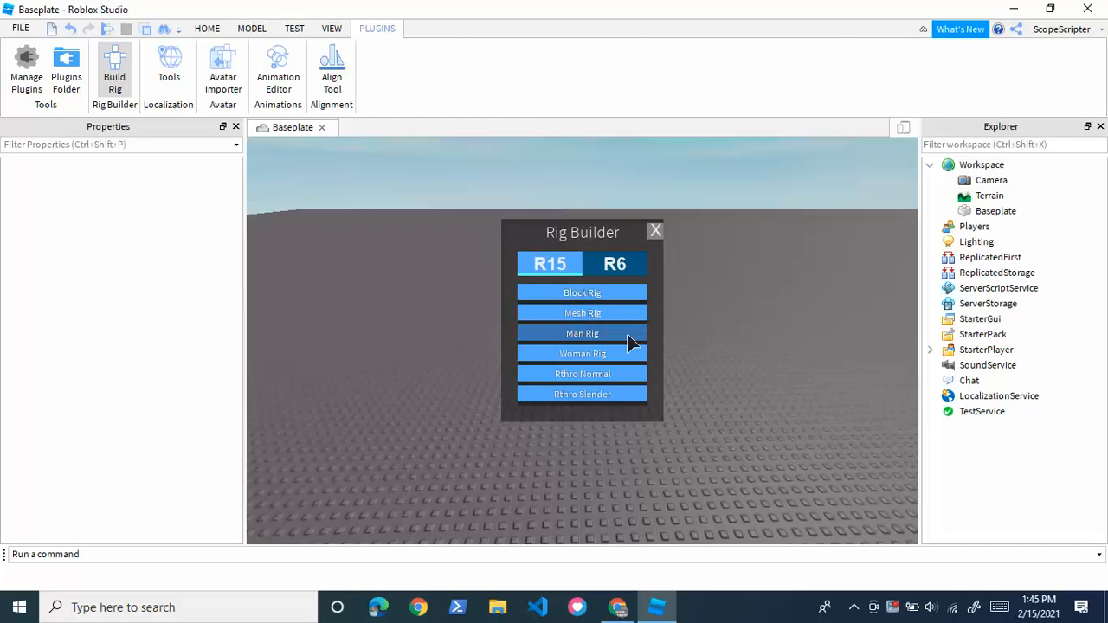
{"action": "mouse_move", "coordinate": [554, 286]}
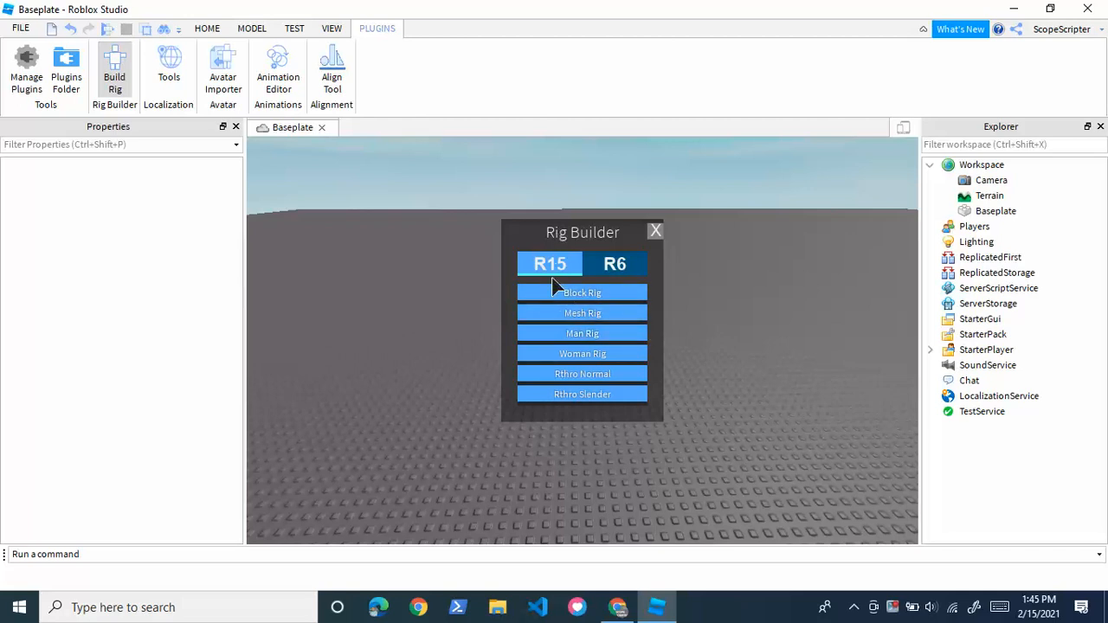
{"action": "mouse_move", "coordinate": [641, 269]}
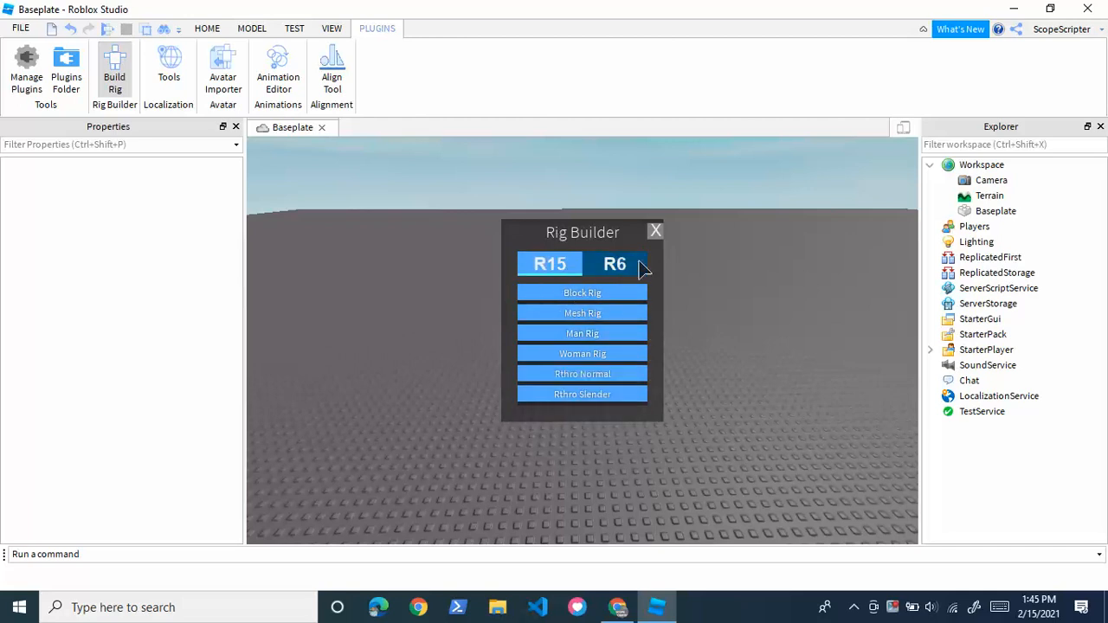
{"action": "mouse_move", "coordinate": [582, 311]}
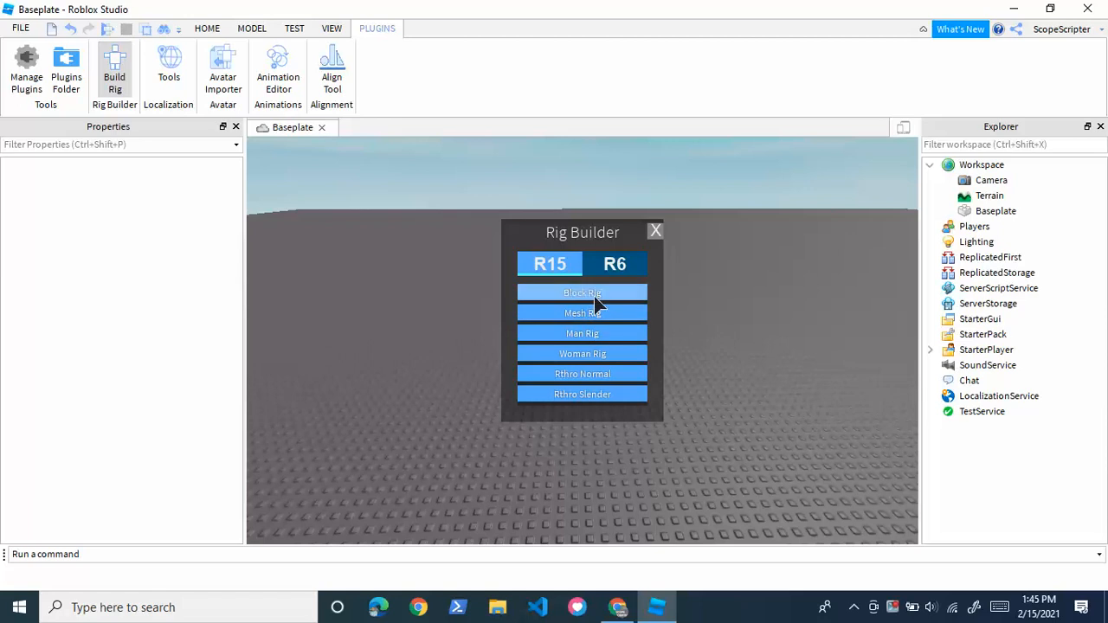
{"action": "left_click", "coordinate": [582, 291]}
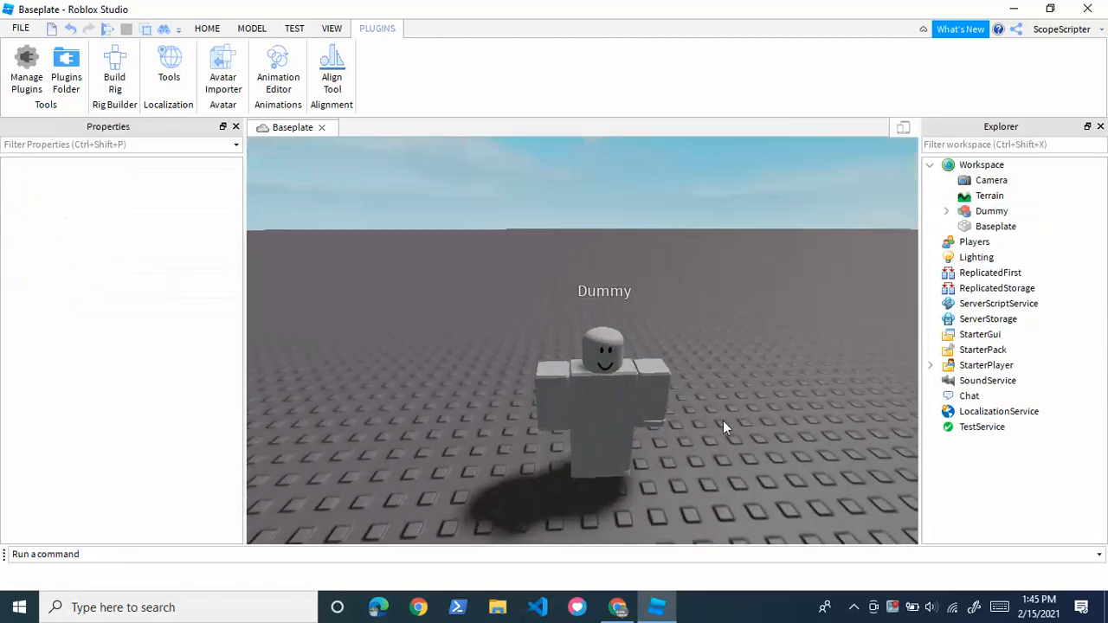
- Show the Toolbox panel of free models from the Home tools
{"action": "left_click", "coordinate": [207, 27]}
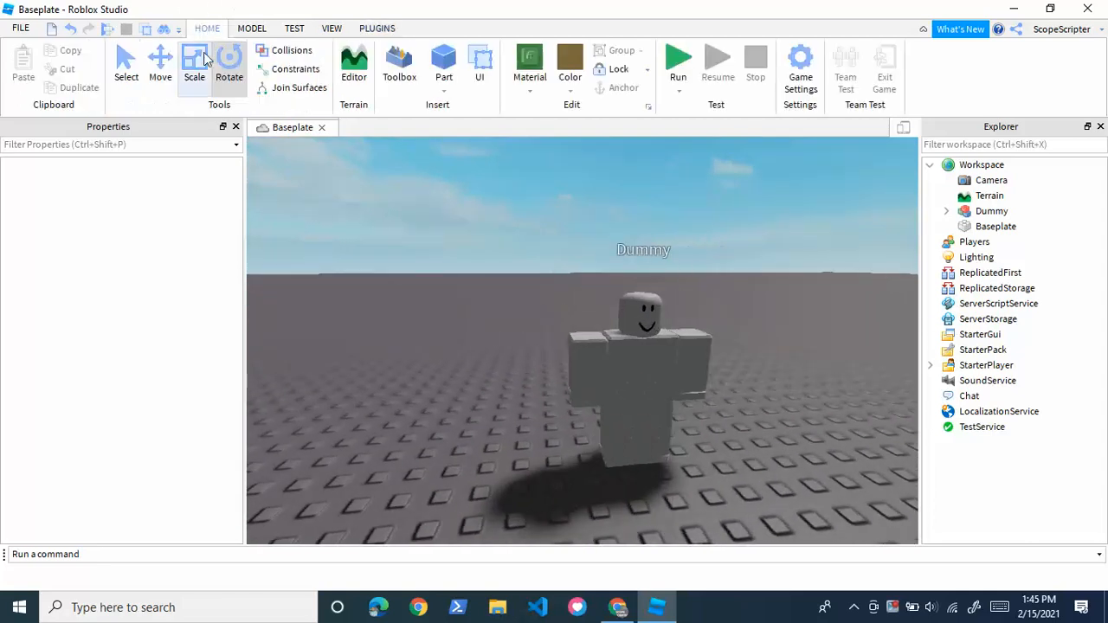
{"action": "left_click", "coordinate": [991, 212]}
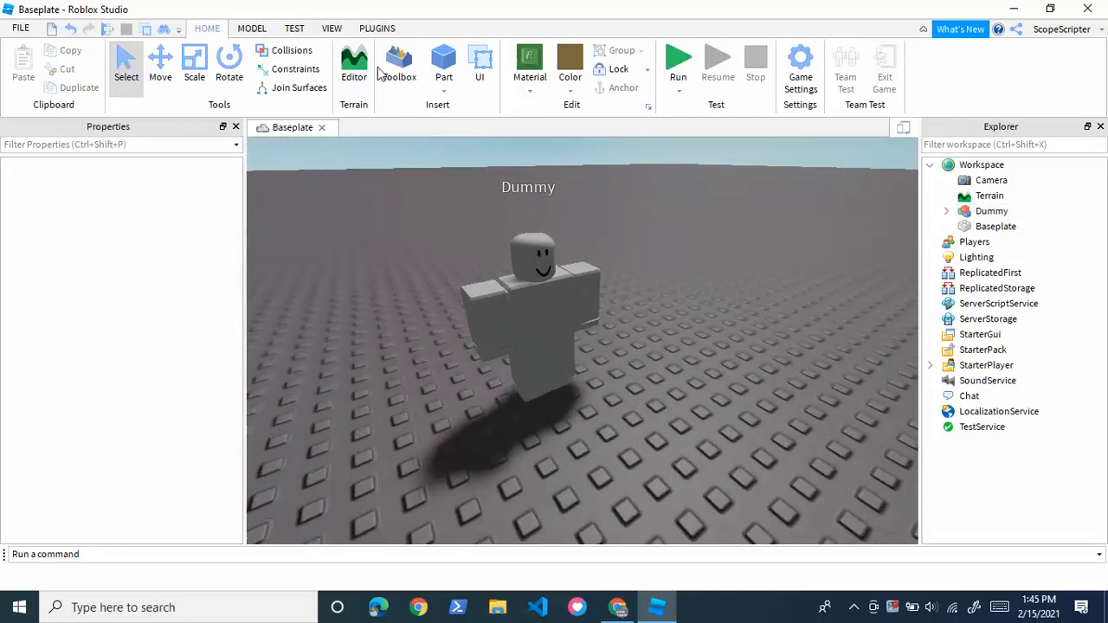
{"action": "left_click", "coordinate": [398, 66]}
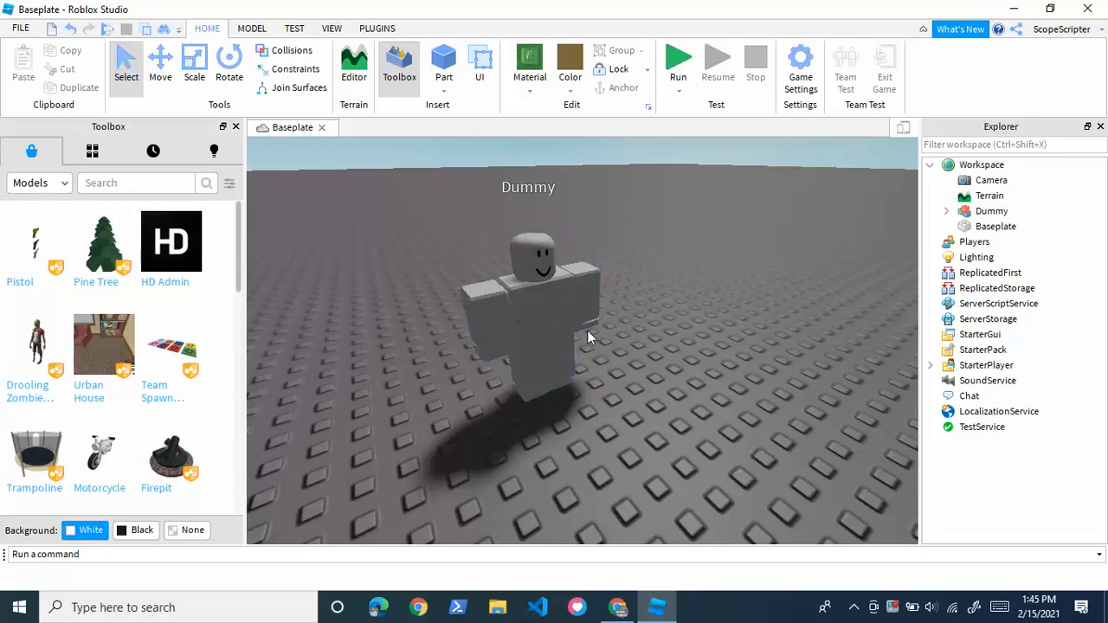
- Search the Toolbox for 'man', move its Shirt and Pants into Dummy, and rename it Tom
{"action": "left_click", "coordinate": [528, 312]}
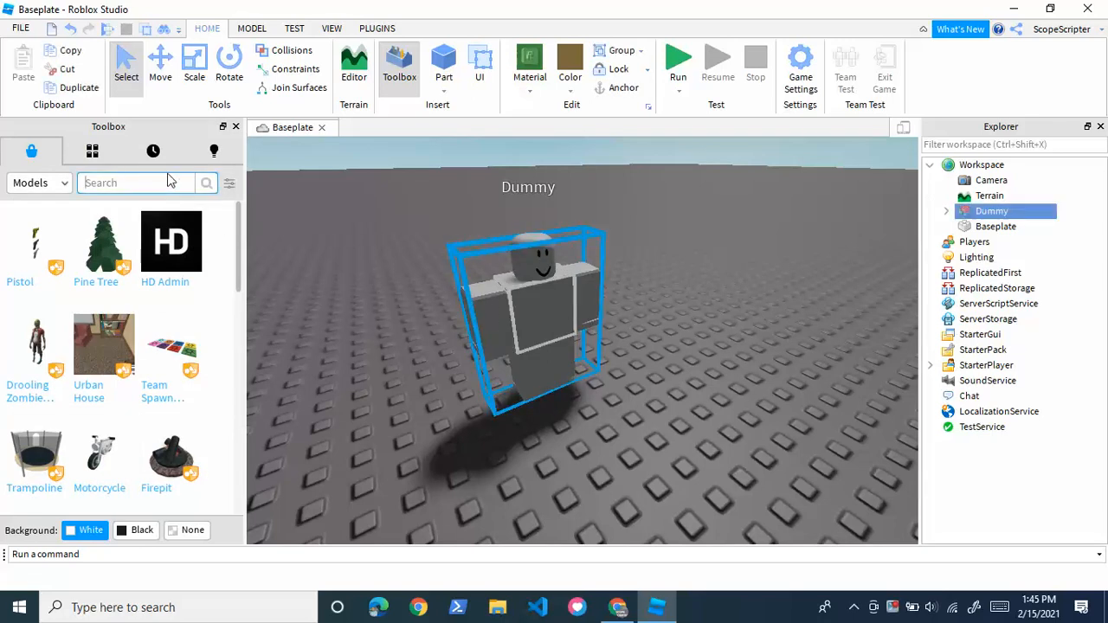
{"action": "type", "text": "man"}
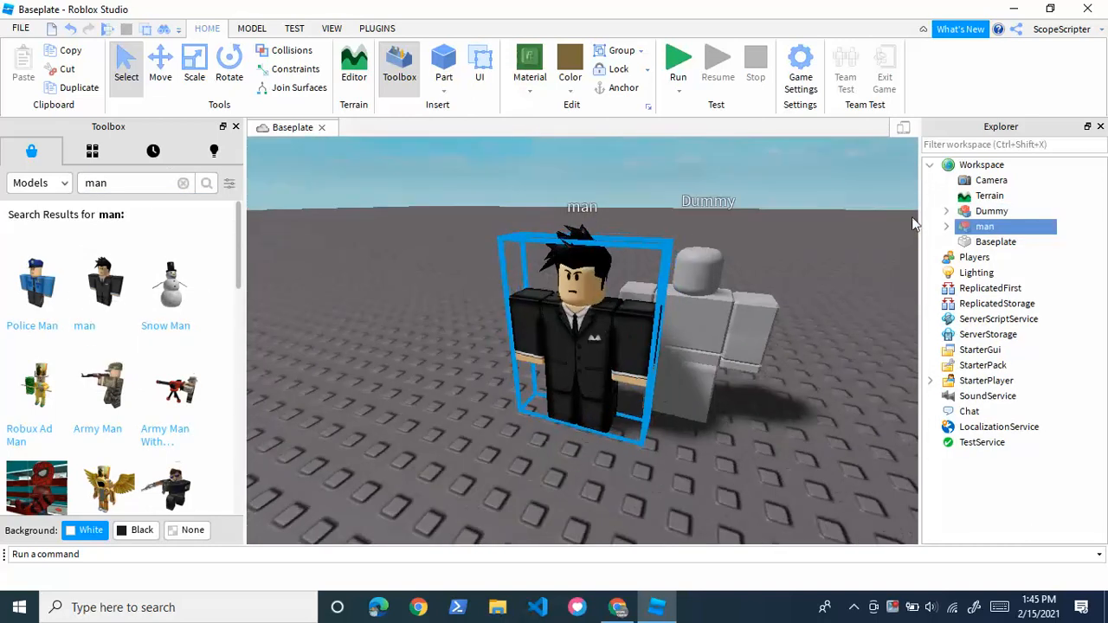
{"action": "left_click", "coordinate": [945, 225]}
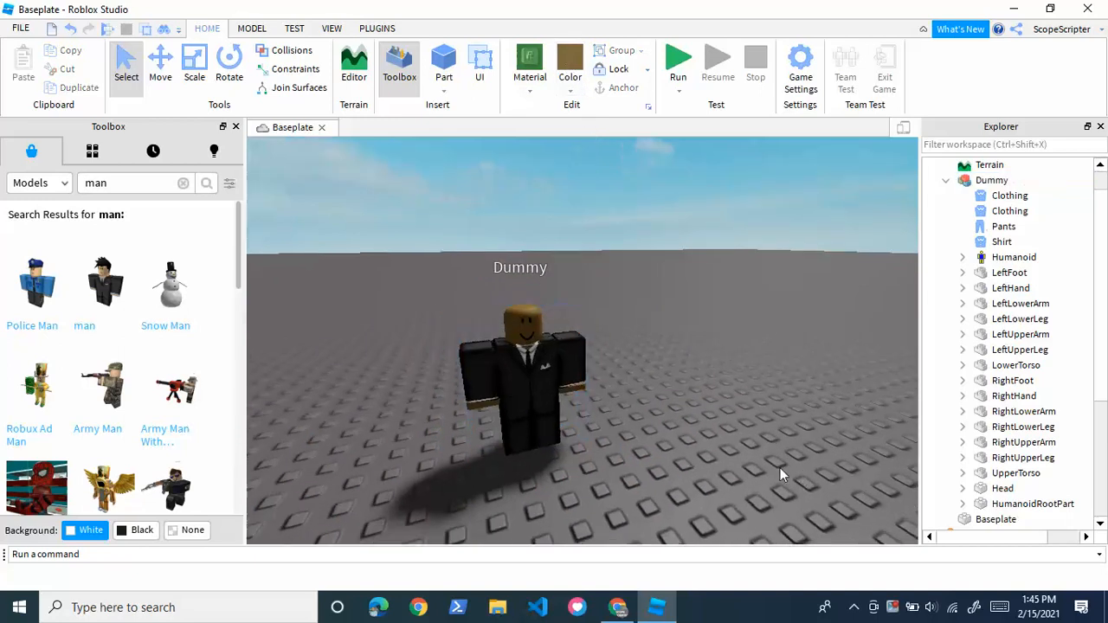
{"action": "left_click", "coordinate": [184, 184]}
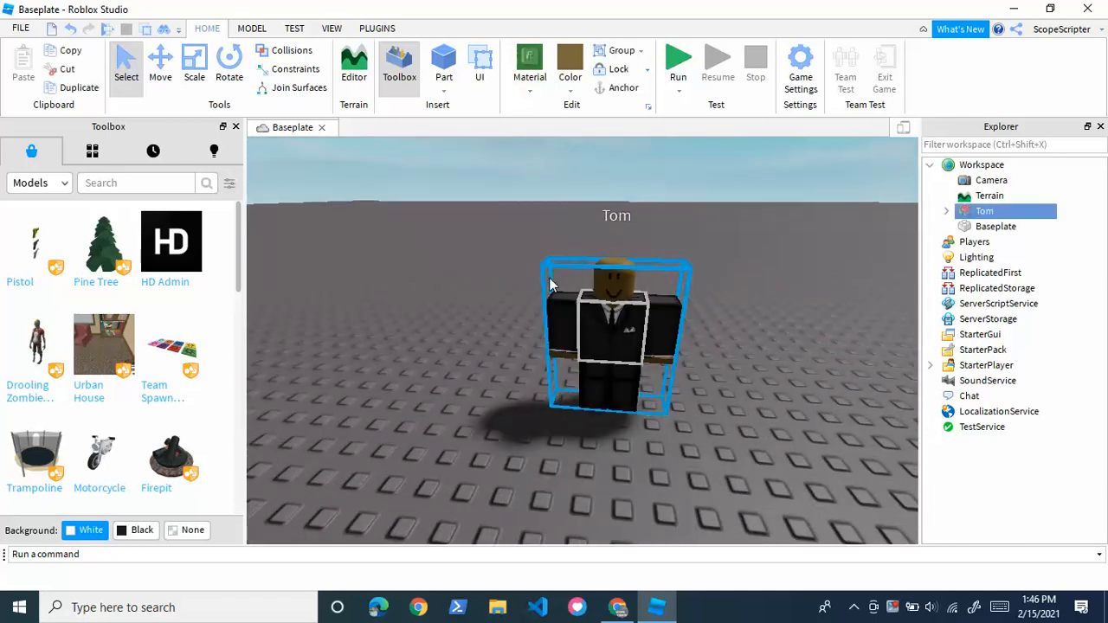
{"action": "mouse_move", "coordinate": [725, 324]}
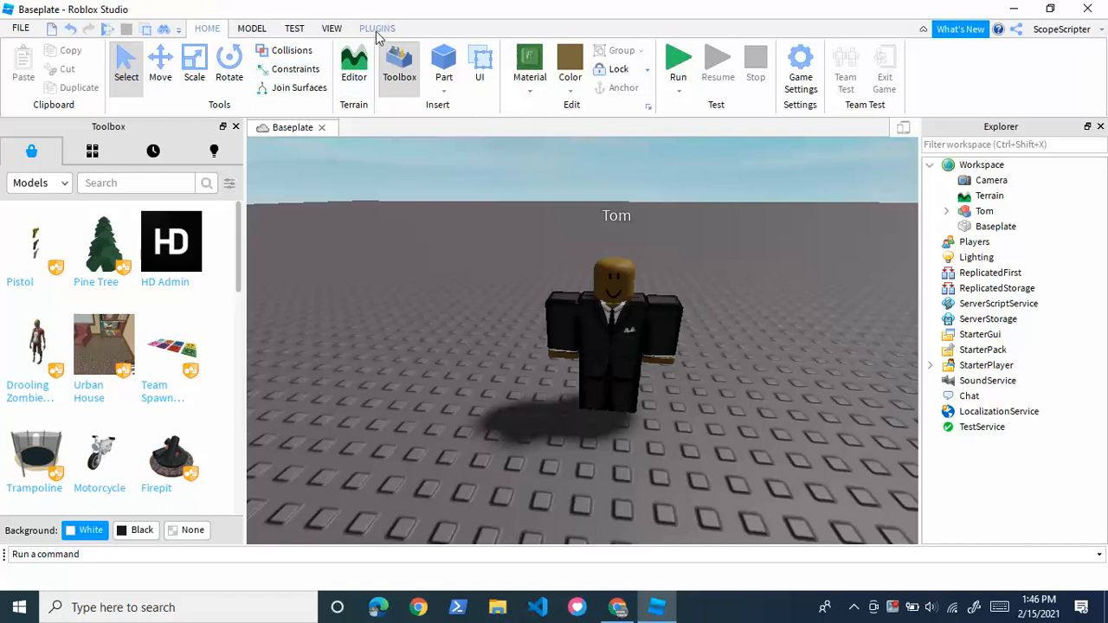
- Bring up the Animation Editor from the Plugins tools
{"action": "left_click", "coordinate": [378, 27]}
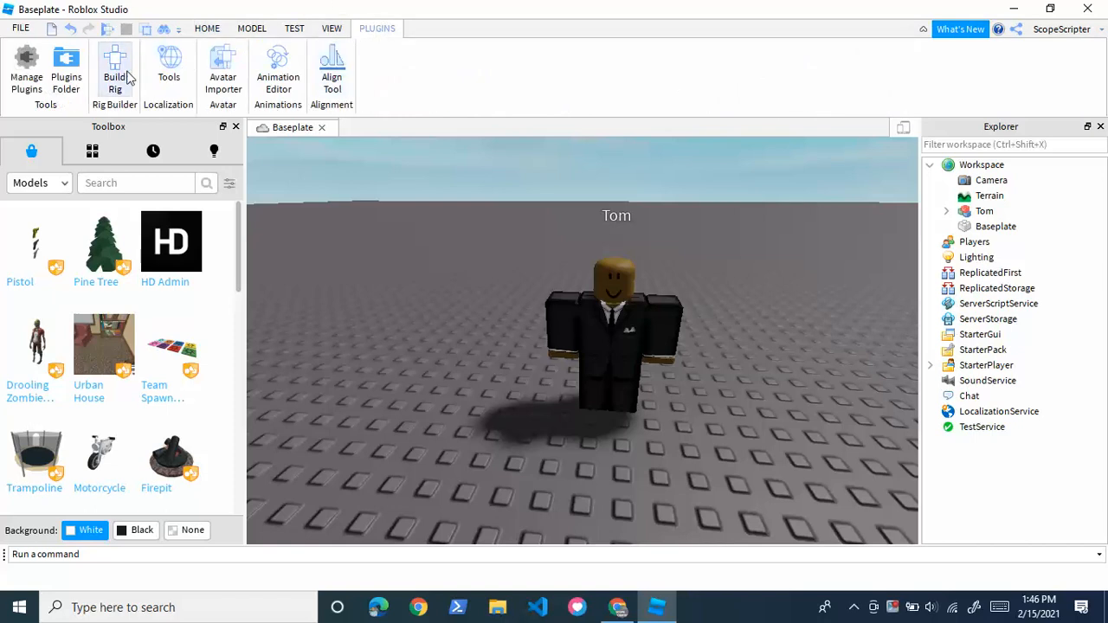
{"action": "left_click", "coordinate": [277, 69]}
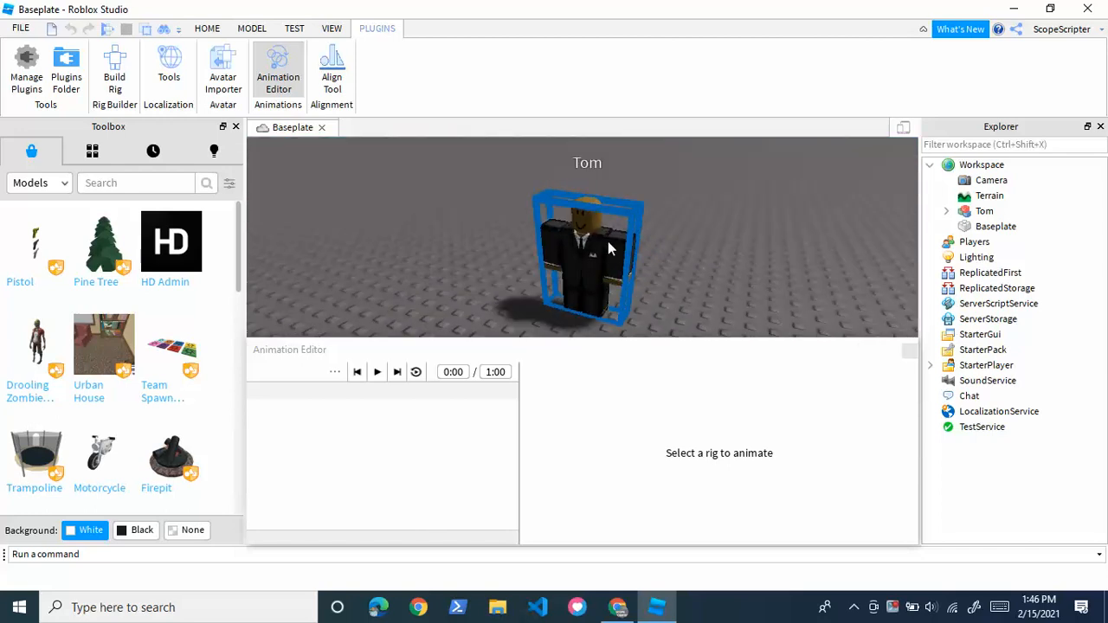
- Create a new animation clip named 'Youtube an' for the Tom rig
{"action": "left_click", "coordinate": [587, 252]}
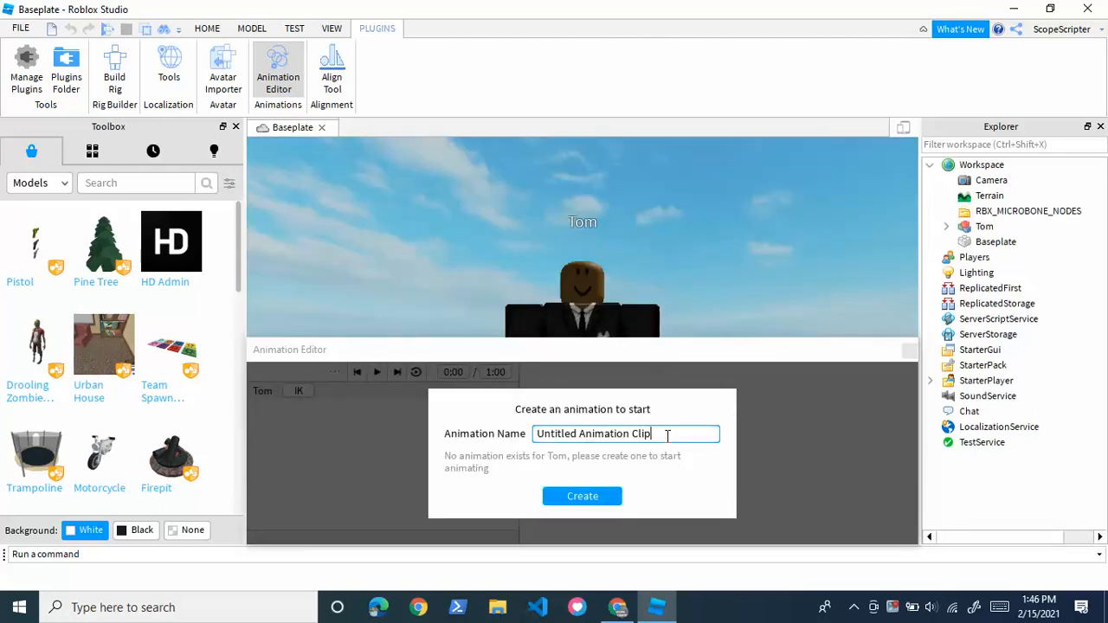
{"action": "triple_click", "coordinate": [592, 432]}
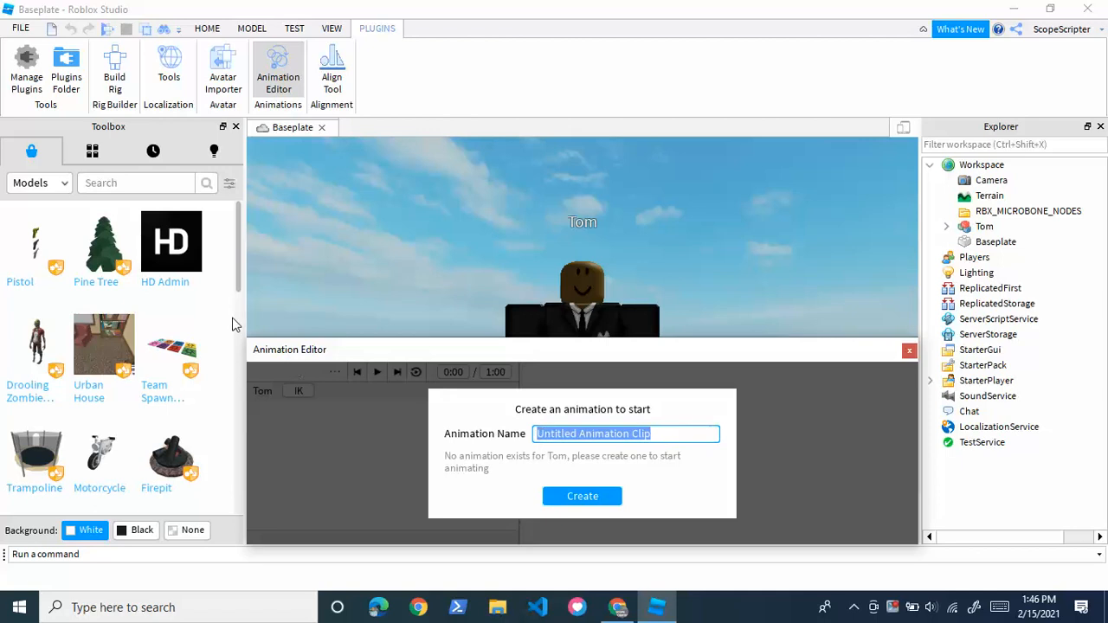
{"action": "type", "text": "Youtube an"}
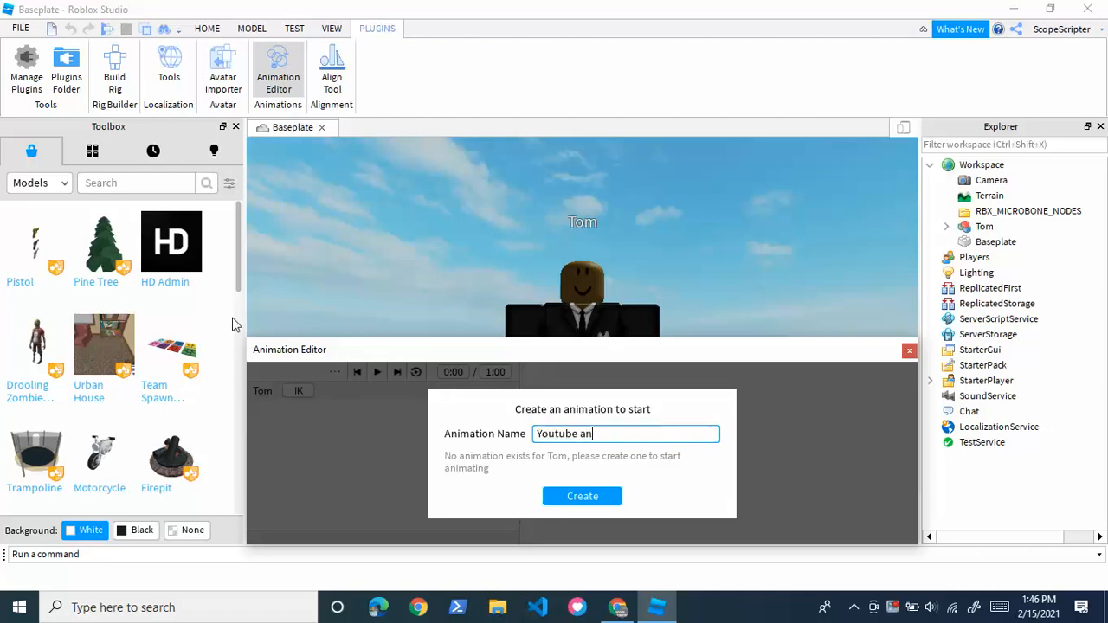
{"action": "left_click", "coordinate": [582, 496]}
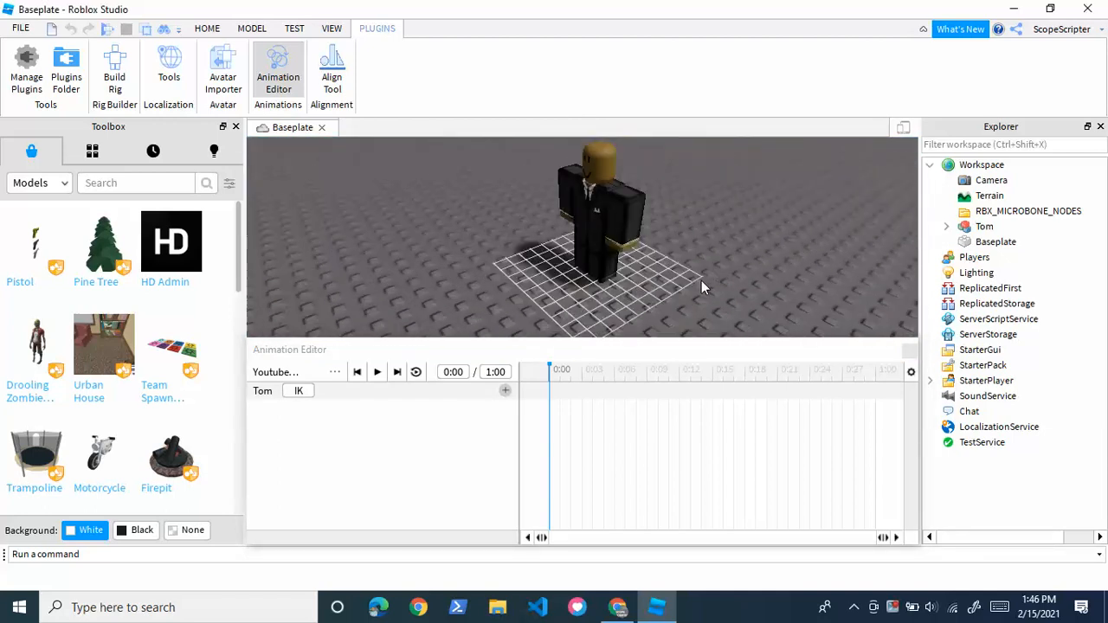
- Key Tom's LeftUpperArm and Head rotations at the start, then scrub forward for the next pose
{"action": "left_click", "coordinate": [601, 216]}
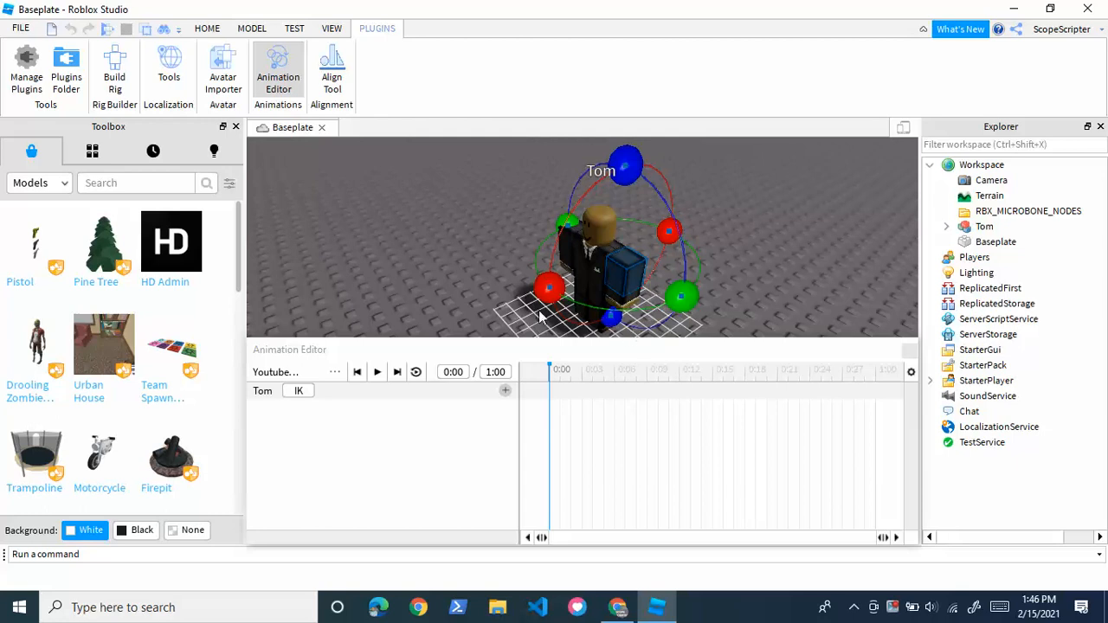
{"action": "left_click", "coordinate": [253, 28]}
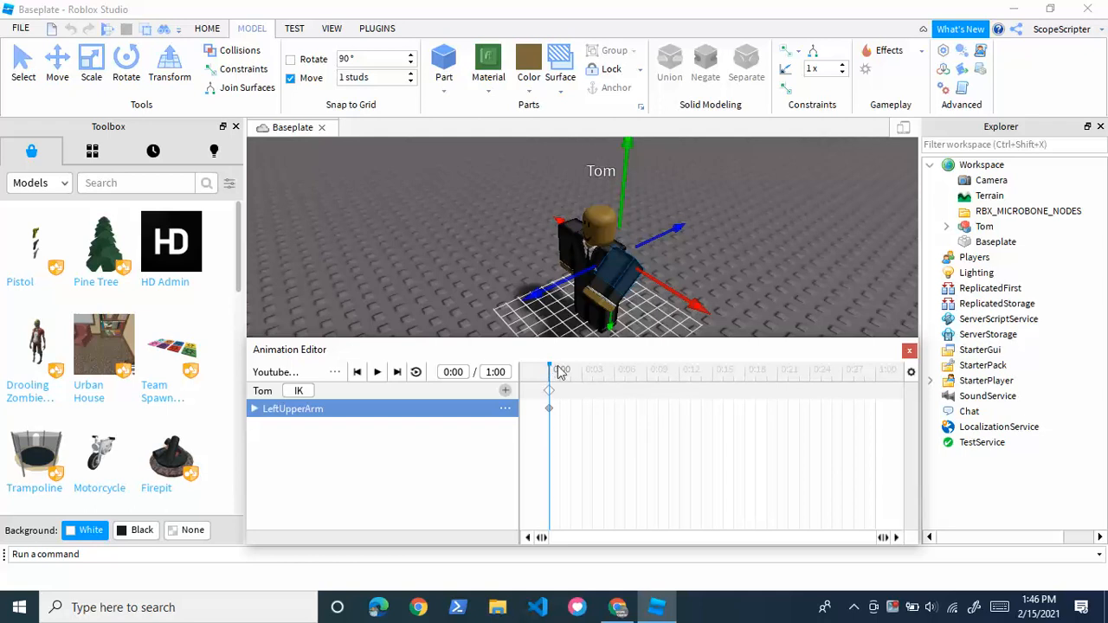
{"action": "left_click_drag", "start_coordinate": [549, 371], "coordinate": [581, 371]}
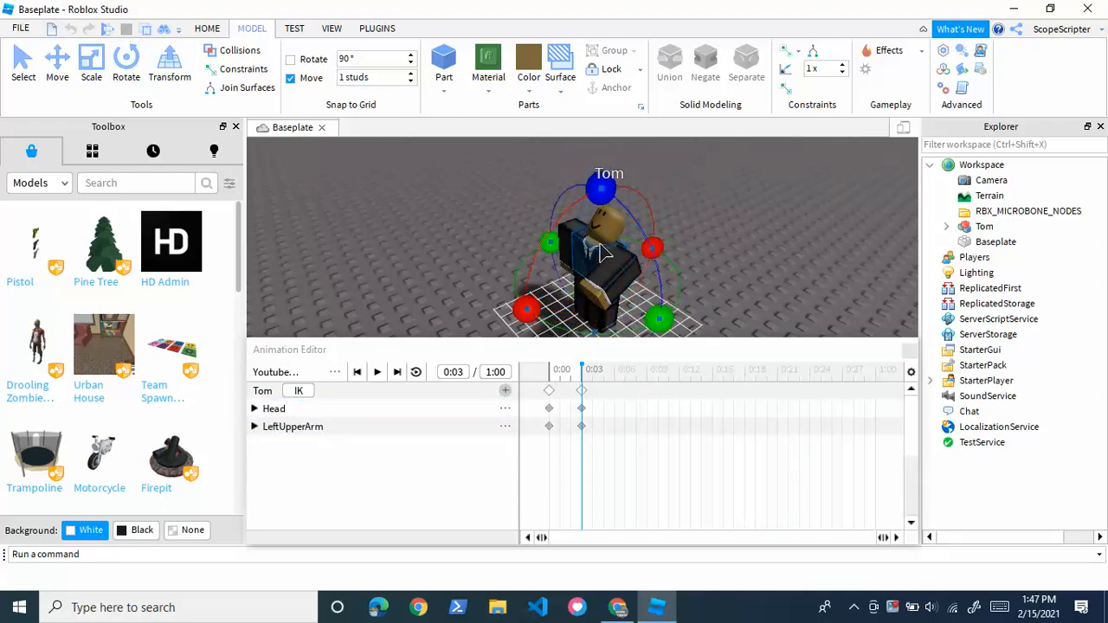
{"action": "left_click", "coordinate": [603, 370]}
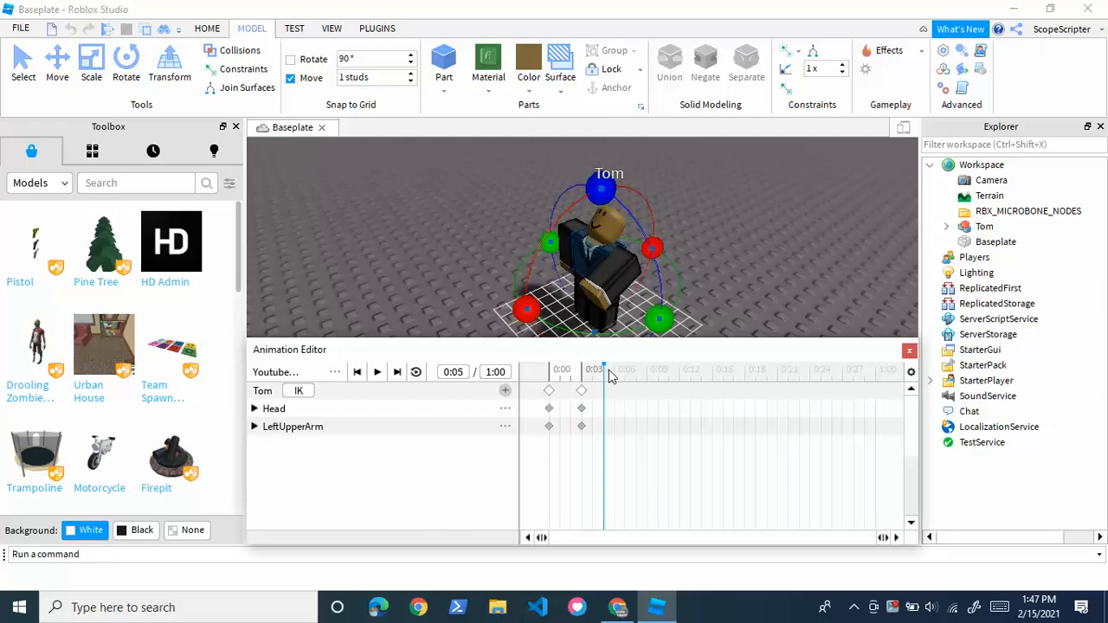
- Pose Tom's UpperTorso, enable looping, and preview then pause the animation
{"action": "left_click", "coordinate": [613, 371]}
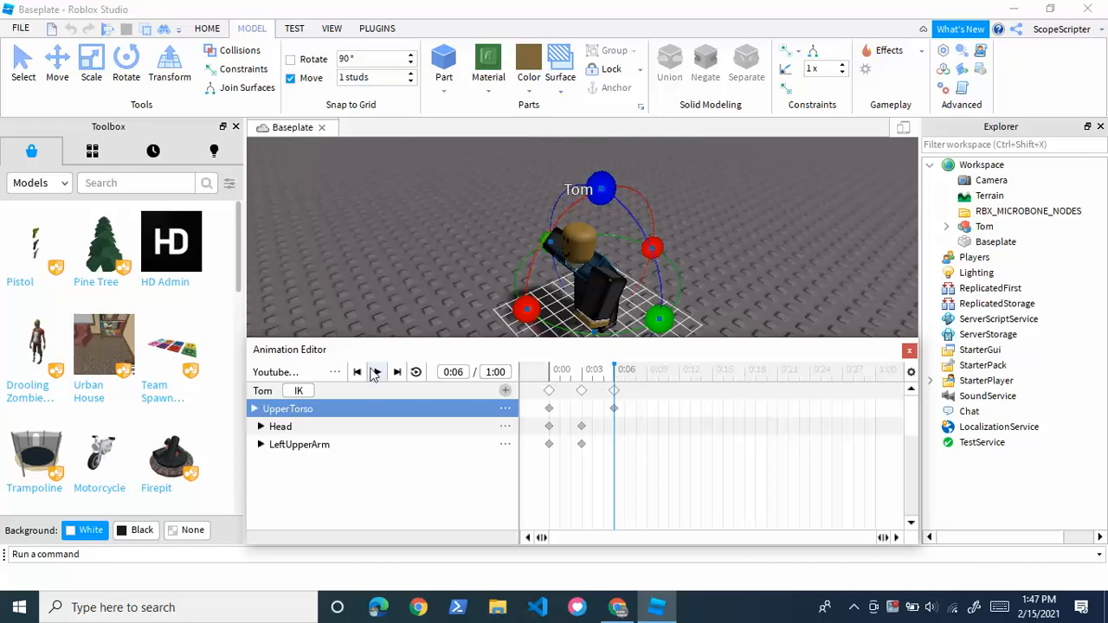
{"action": "mouse_move", "coordinate": [378, 370]}
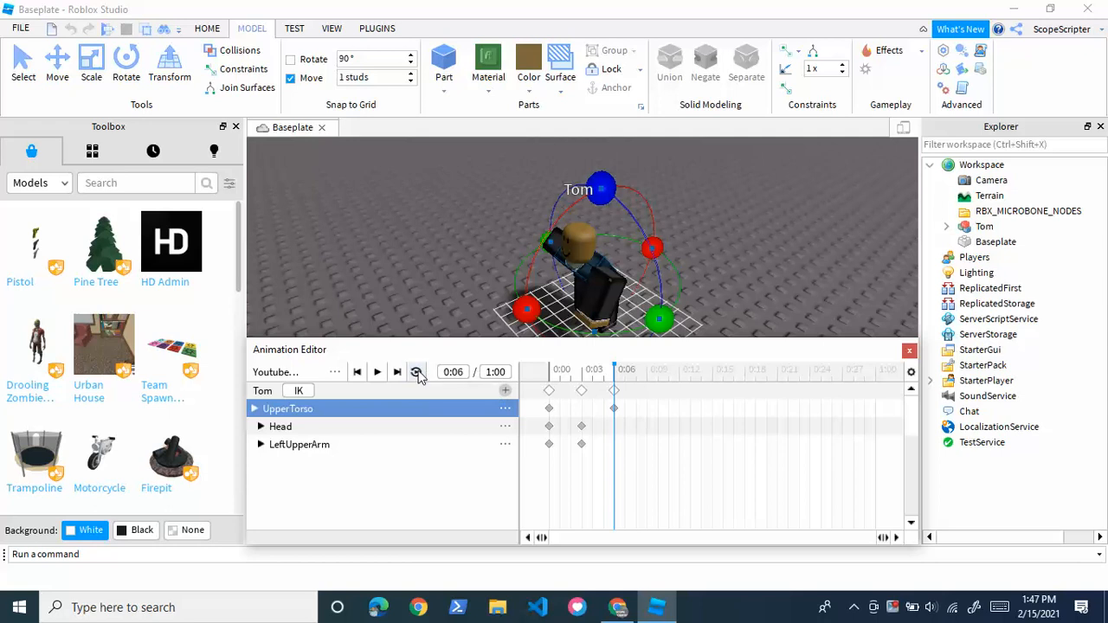
{"action": "left_click", "coordinate": [377, 371]}
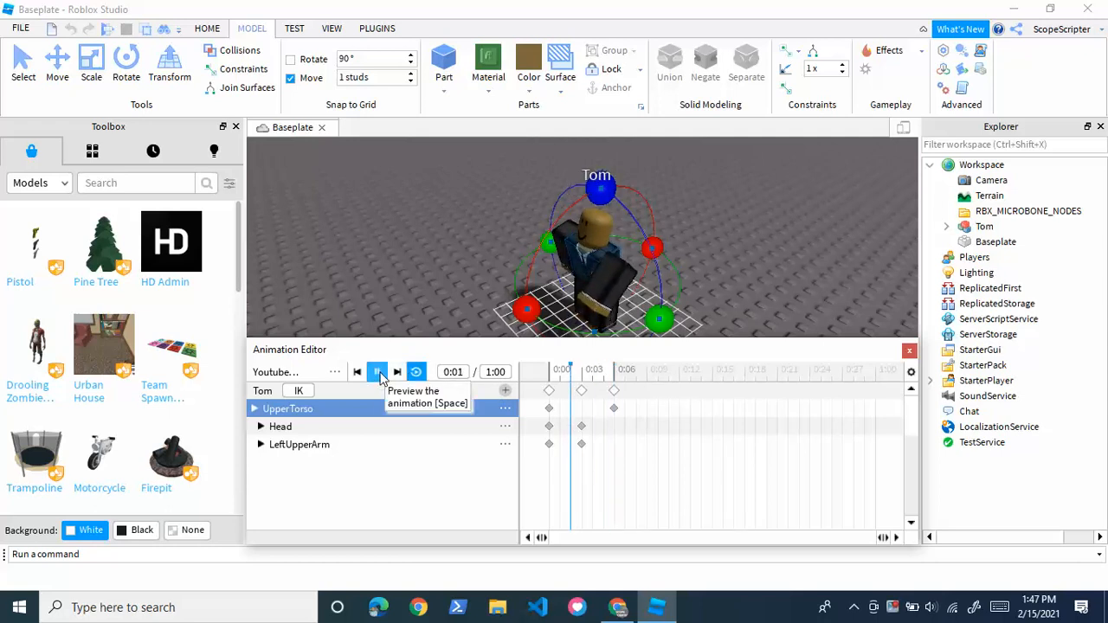
{"action": "left_click", "coordinate": [377, 371]}
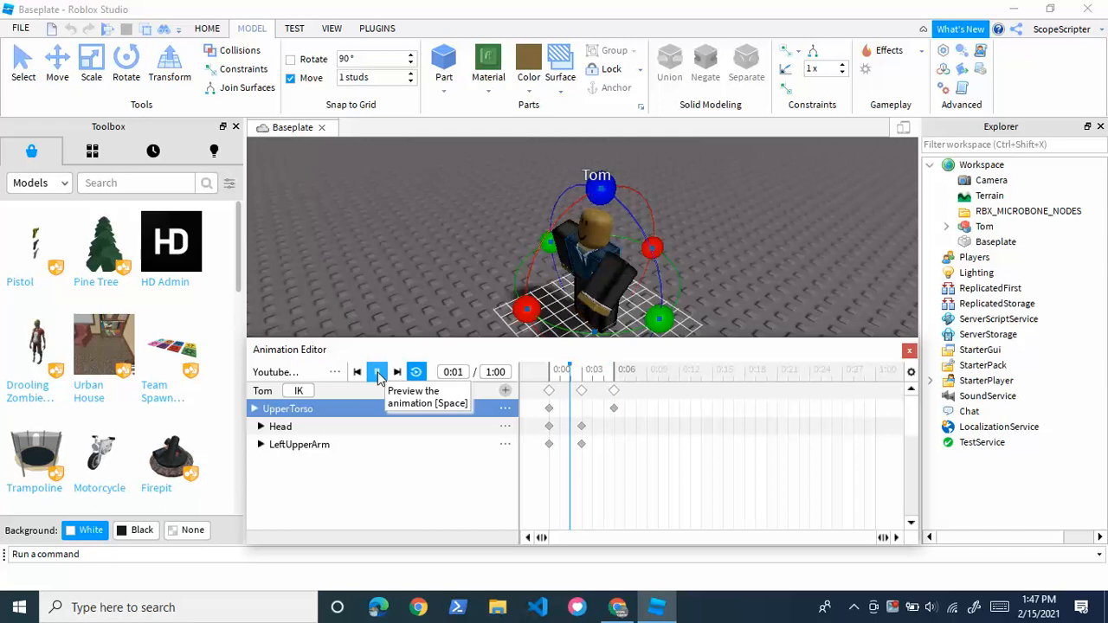
{"action": "left_click", "coordinate": [378, 371]}
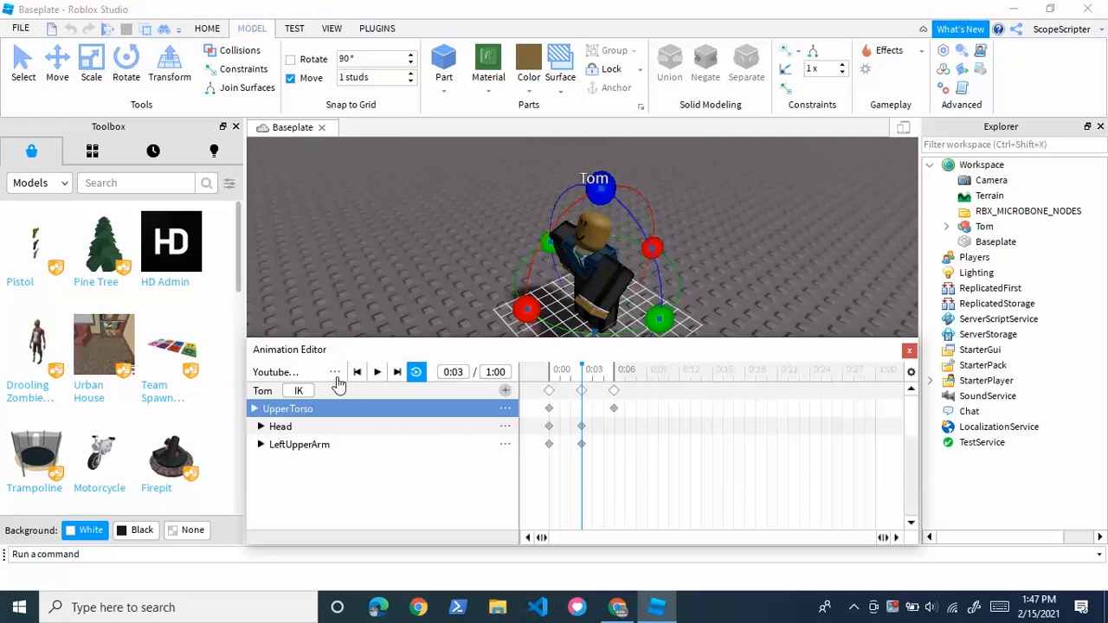
- Export the clip to Roblox with the title 'Youtube animation' and a description, and submit it
{"action": "left_click", "coordinate": [336, 372]}
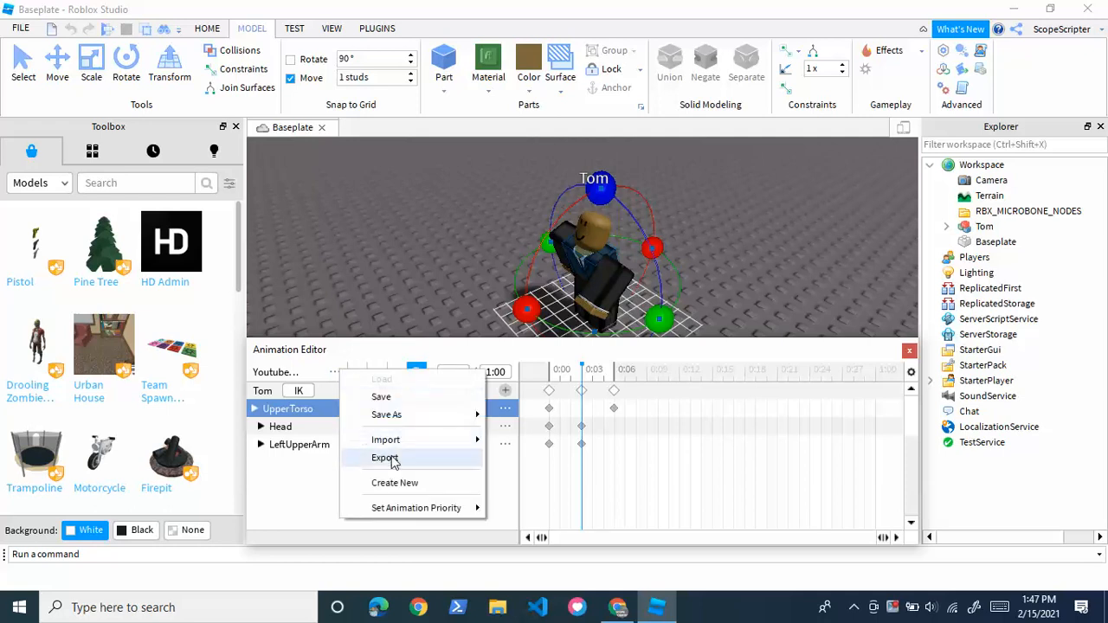
{"action": "left_click", "coordinate": [384, 457]}
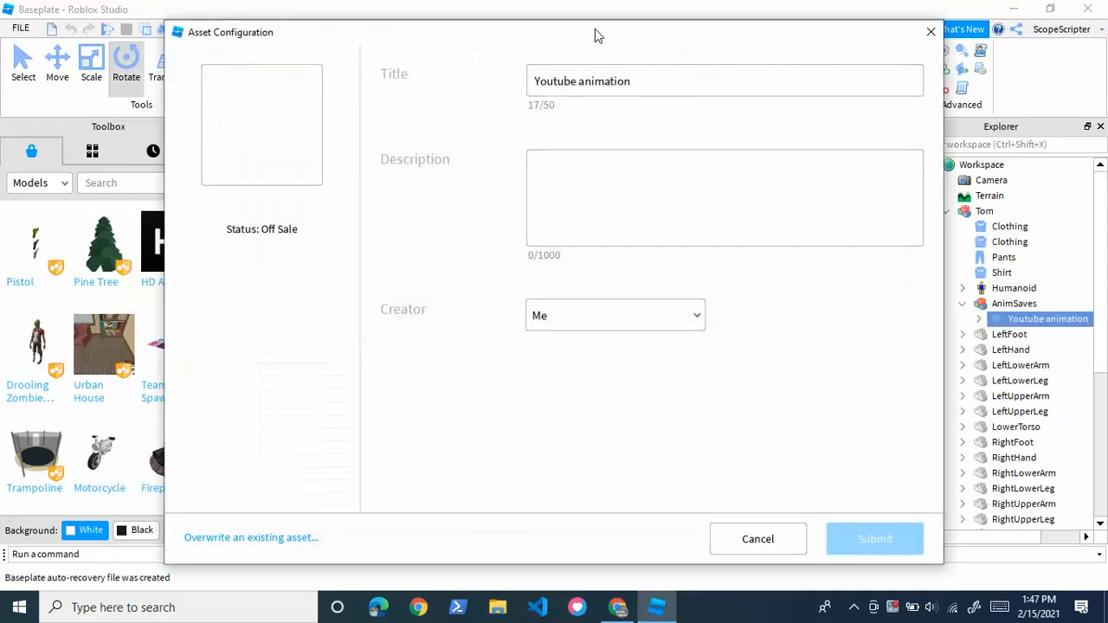
{"action": "left_click", "coordinate": [724, 82]}
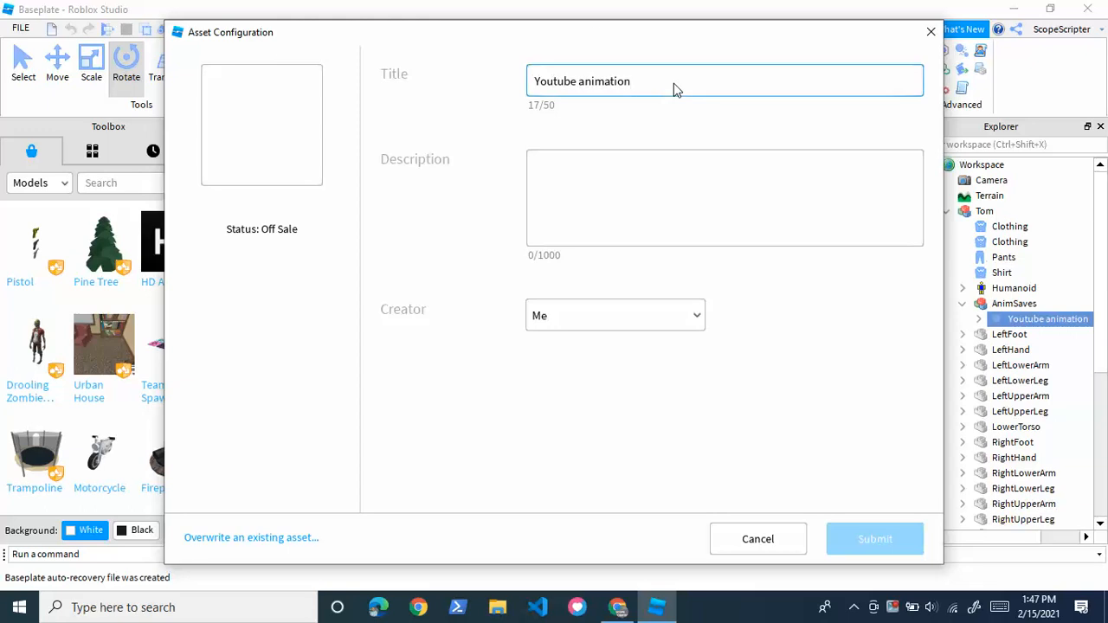
{"action": "left_click", "coordinate": [724, 197]}
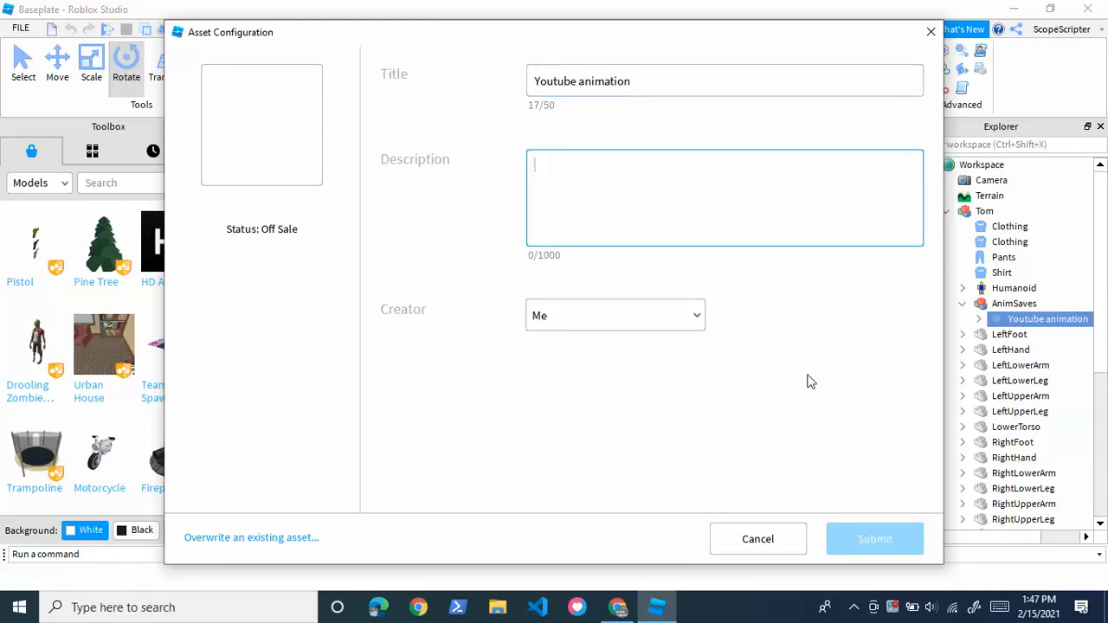
{"action": "left_click", "coordinate": [875, 538]}
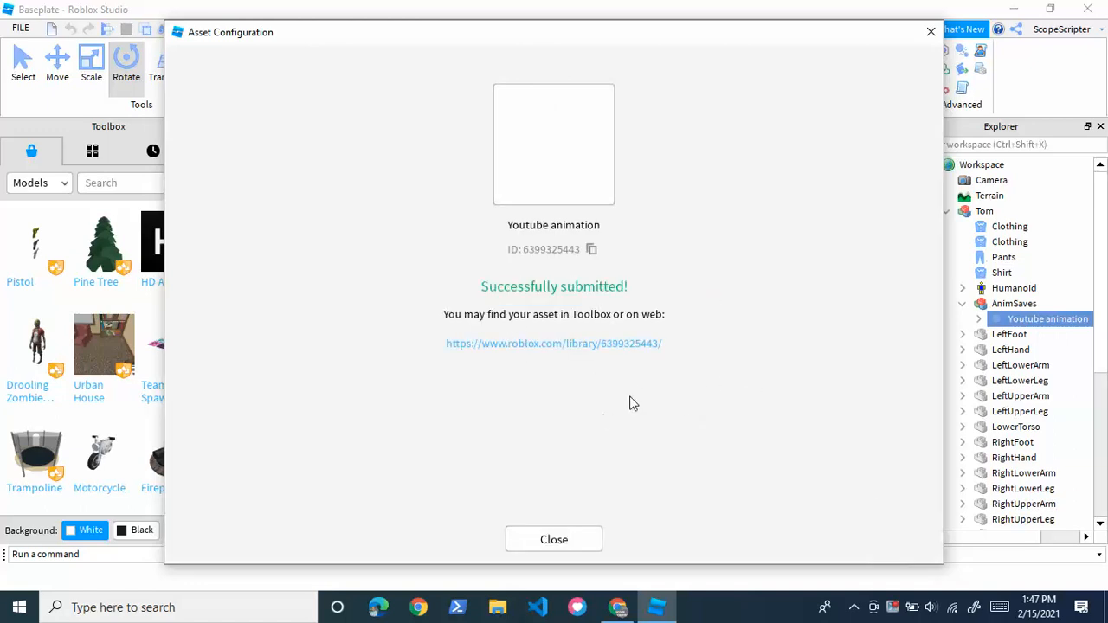
{"action": "left_click", "coordinate": [554, 343]}
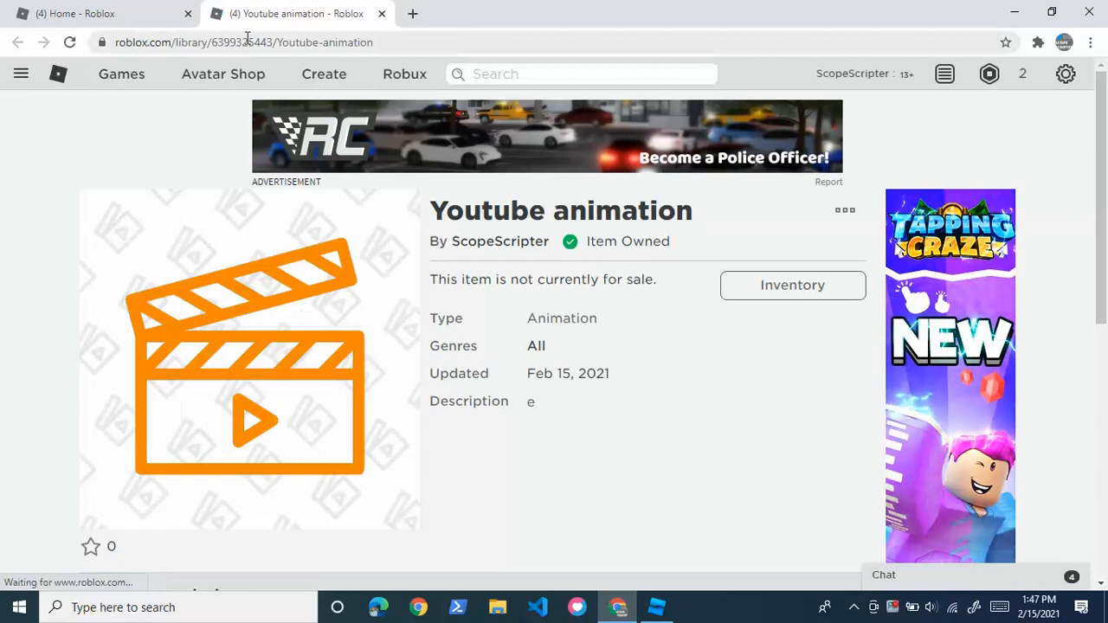
{"action": "left_click", "coordinate": [277, 41]}
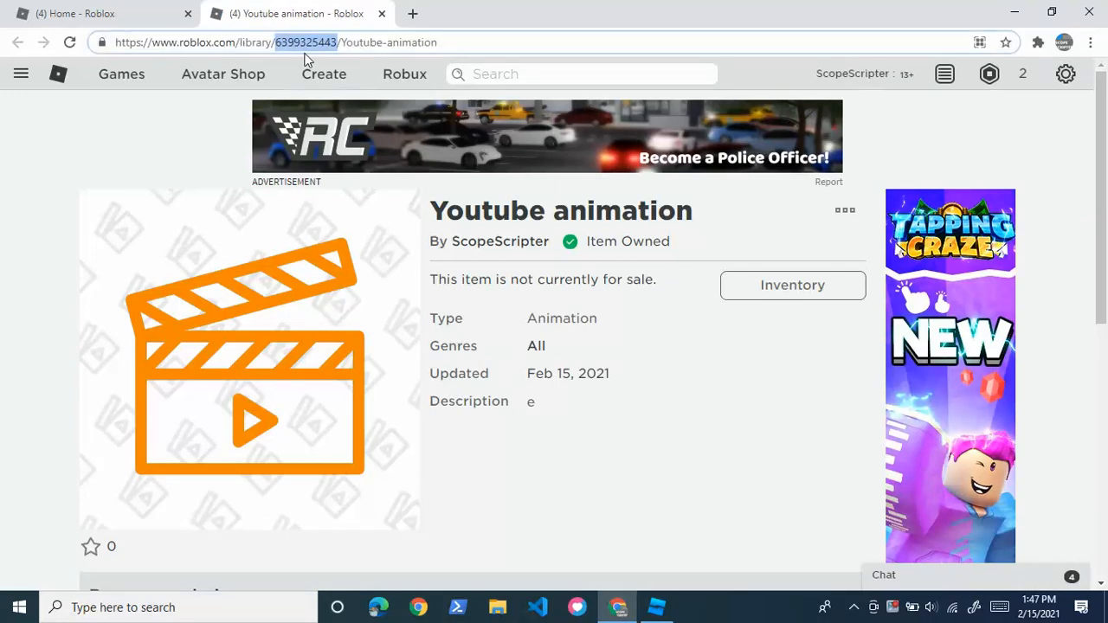
{"action": "left_click", "coordinate": [655, 606]}
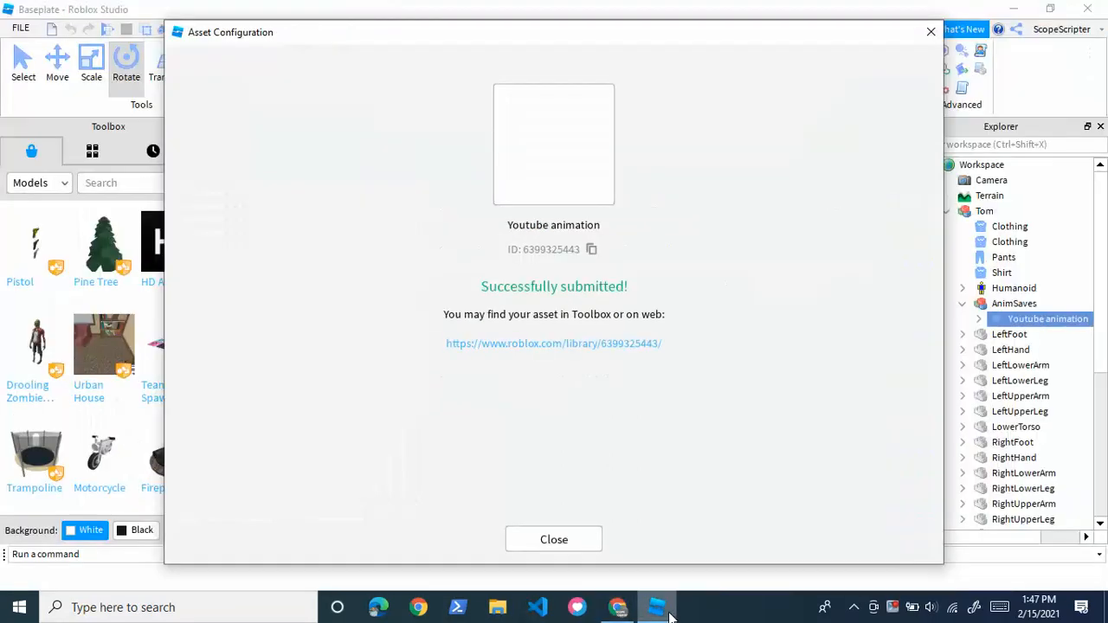
{"action": "left_click", "coordinate": [554, 540]}
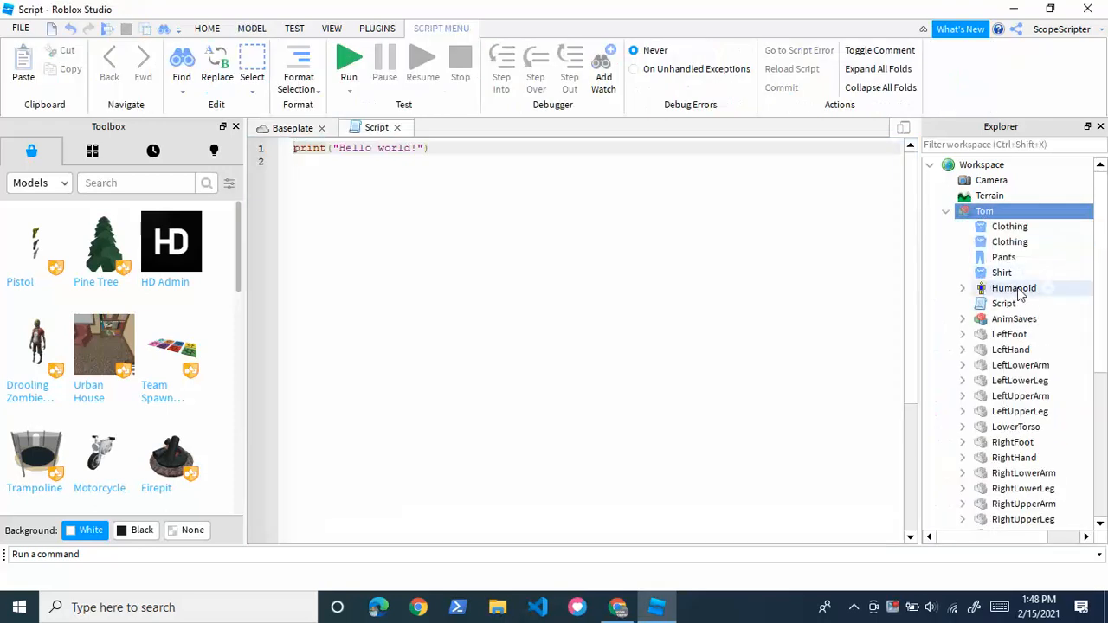
{"action": "left_click", "coordinate": [1004, 303]}
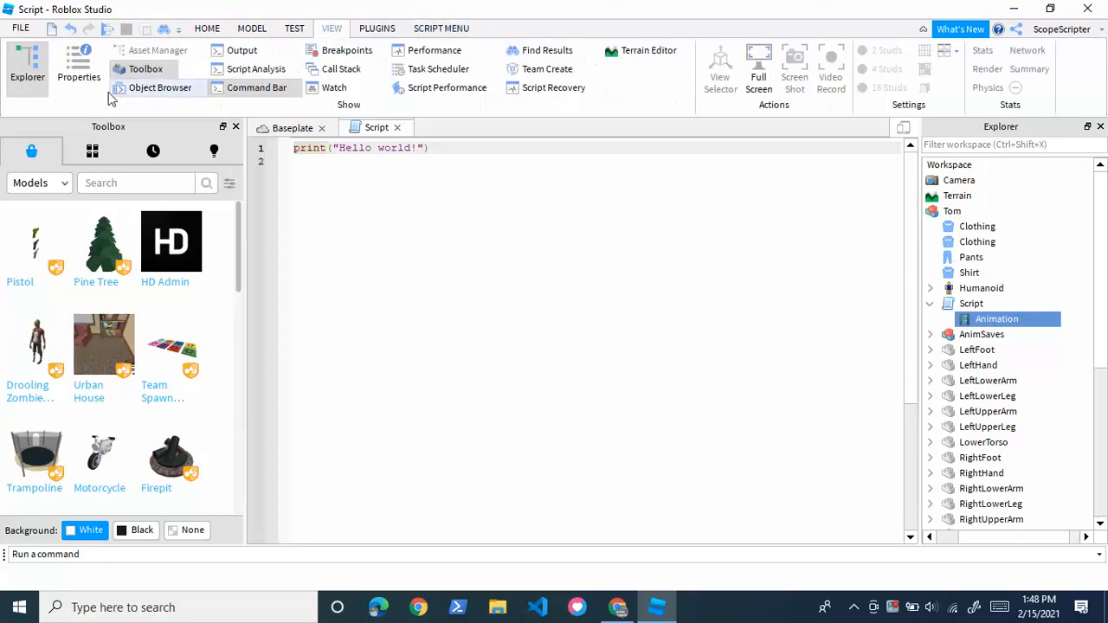
{"action": "left_click", "coordinate": [79, 66]}
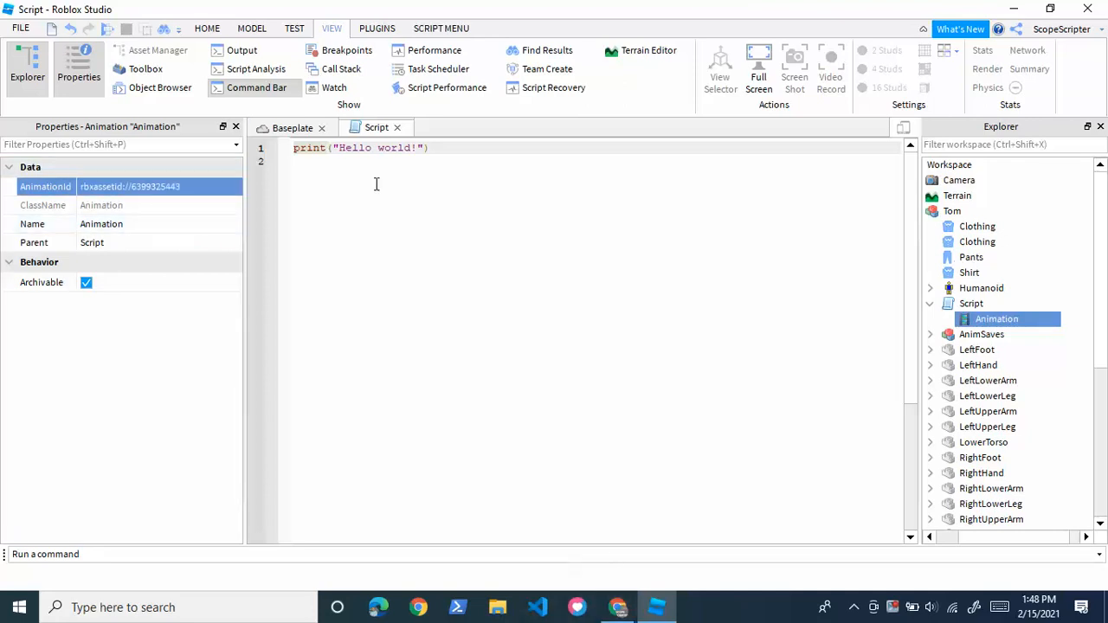
{"action": "mouse_move", "coordinate": [765, 447]}
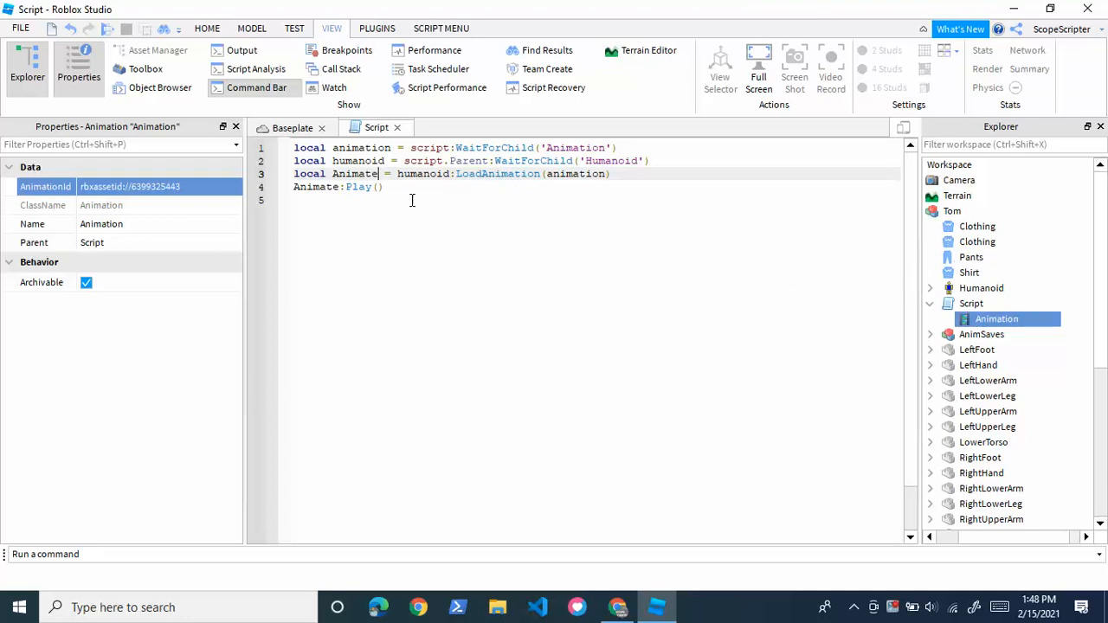
- Run the game from the Test controls to see Tom's animation play, then stop the test
{"action": "left_click", "coordinate": [24, 61]}
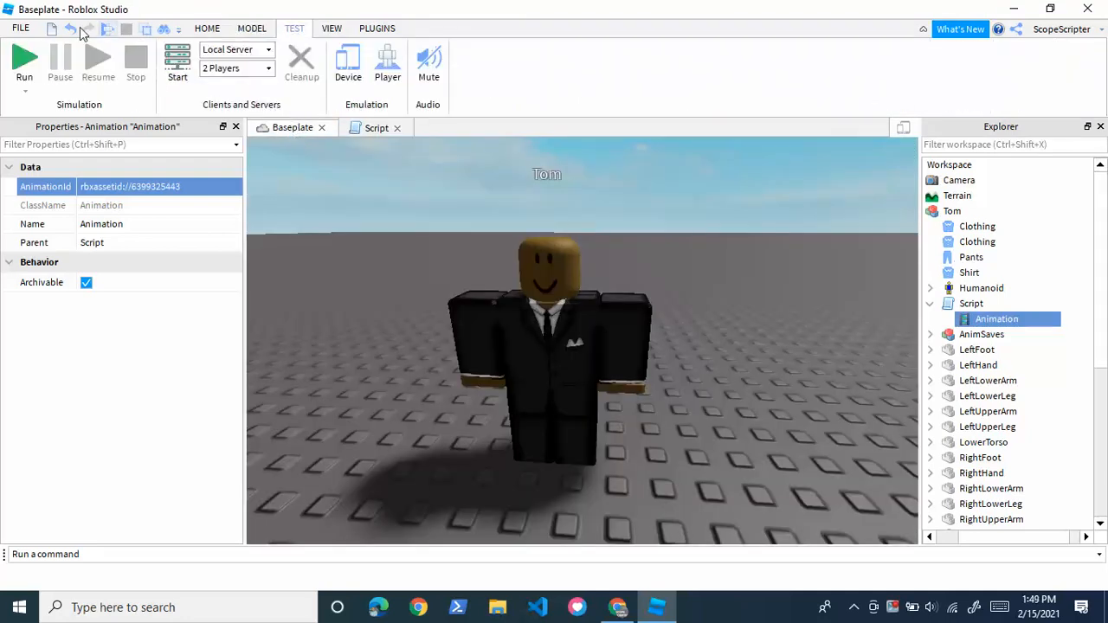
{"action": "left_click", "coordinate": [24, 61]}
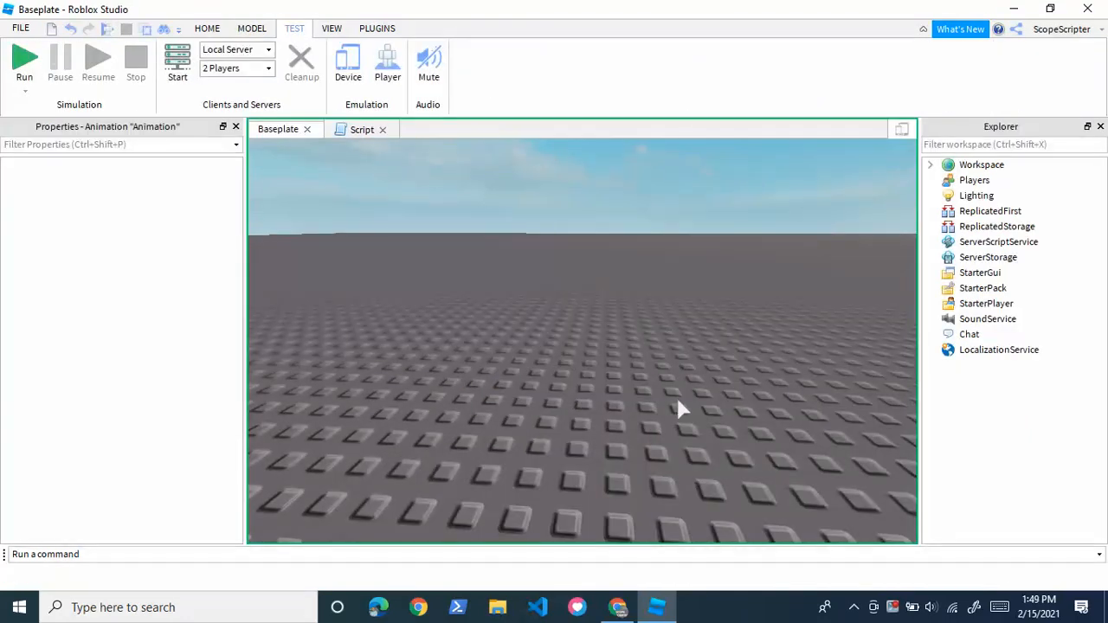
{"action": "left_click", "coordinate": [25, 61]}
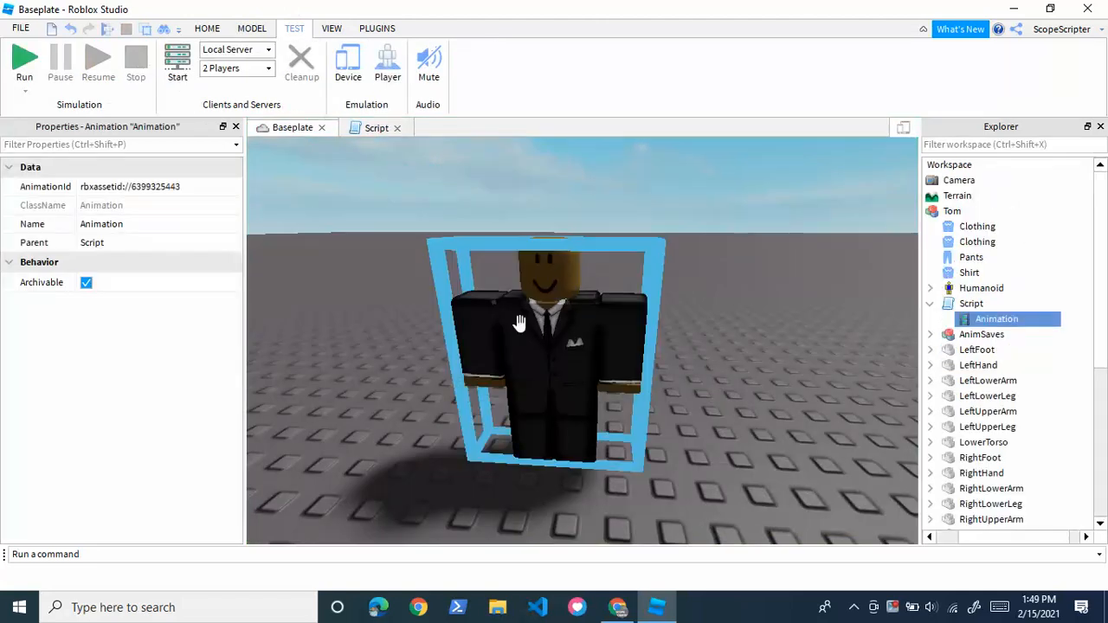
- Launch a play session so Tom performs the looped animation on the baseplate
{"action": "left_click", "coordinate": [378, 28]}
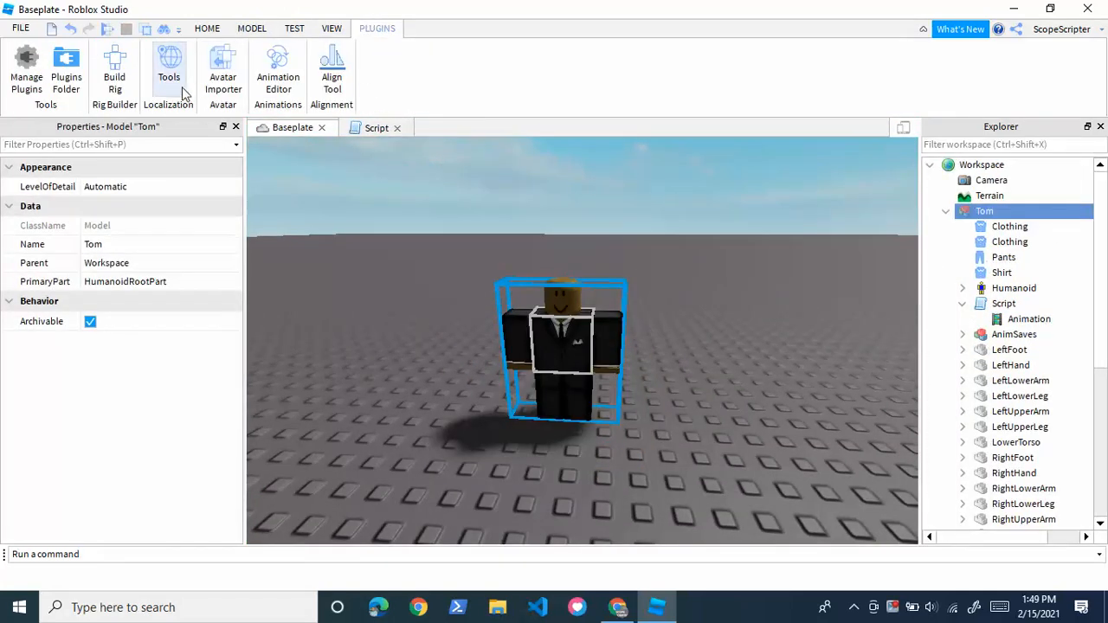
{"action": "left_click", "coordinate": [277, 71]}
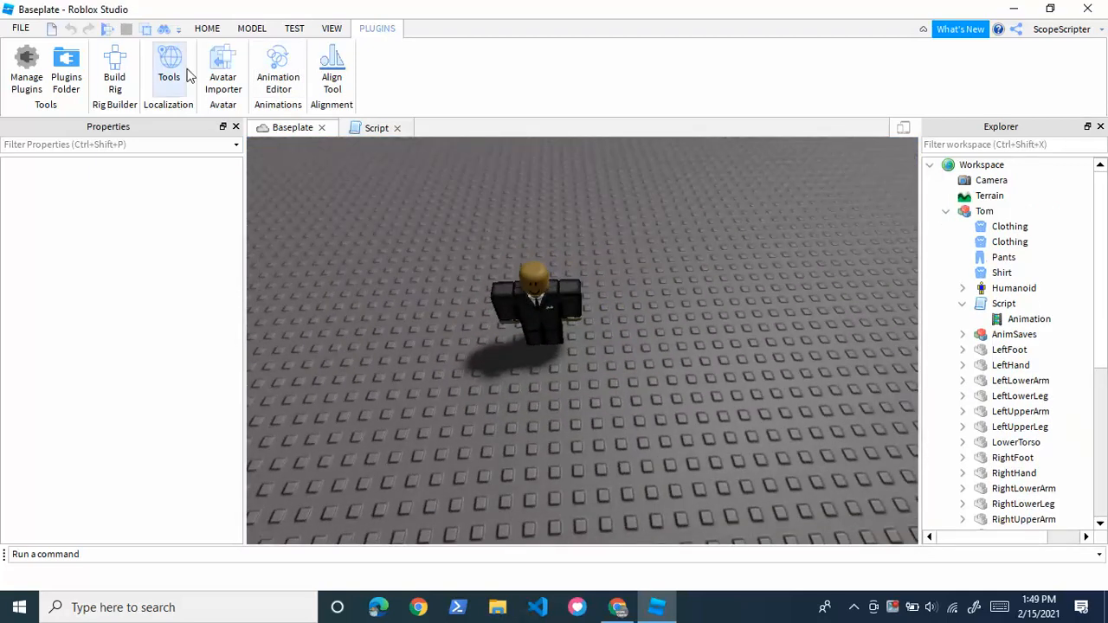
{"action": "left_click", "coordinate": [295, 28]}
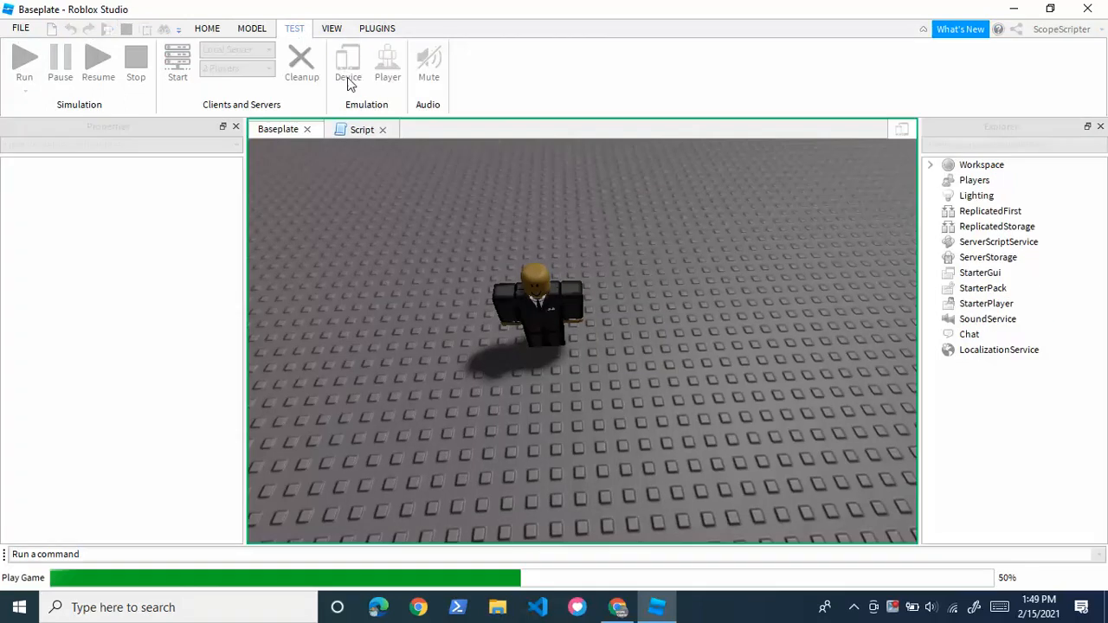